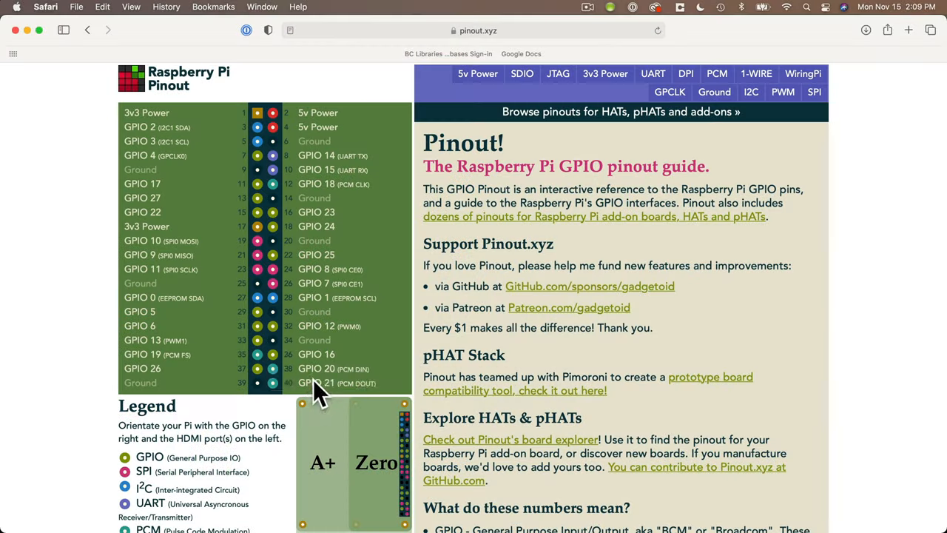
{"action": "mouse_move", "coordinate": [607, 163]}
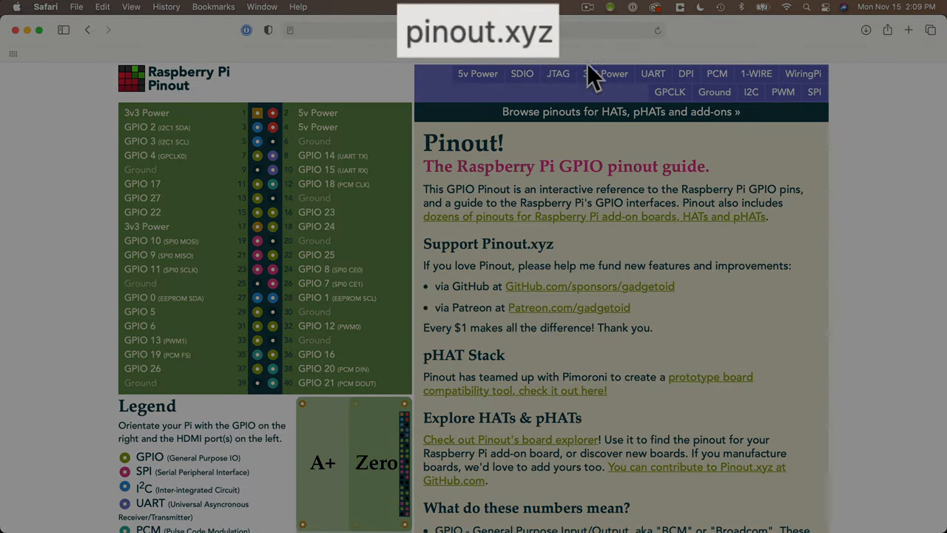
{"action": "mouse_move", "coordinate": [577, 37]}
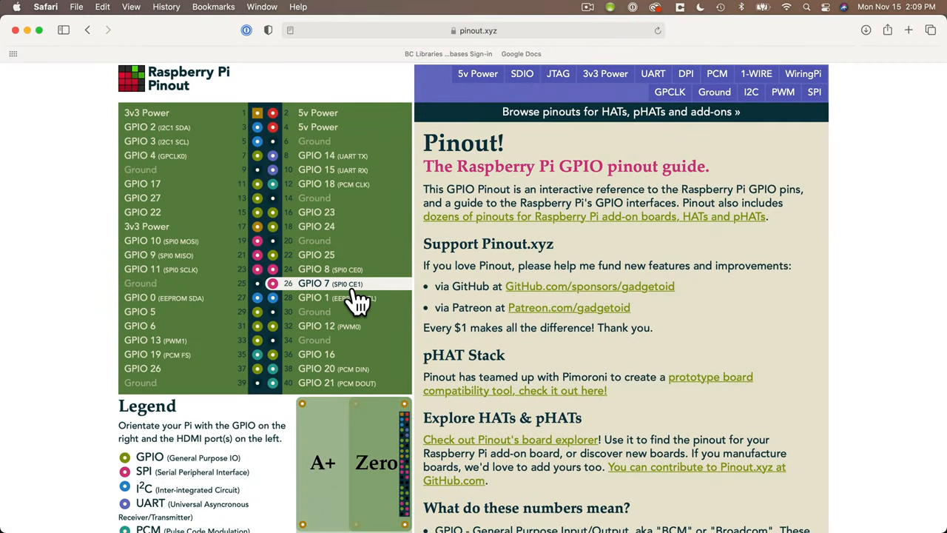
{"action": "mouse_move", "coordinate": [415, 440]}
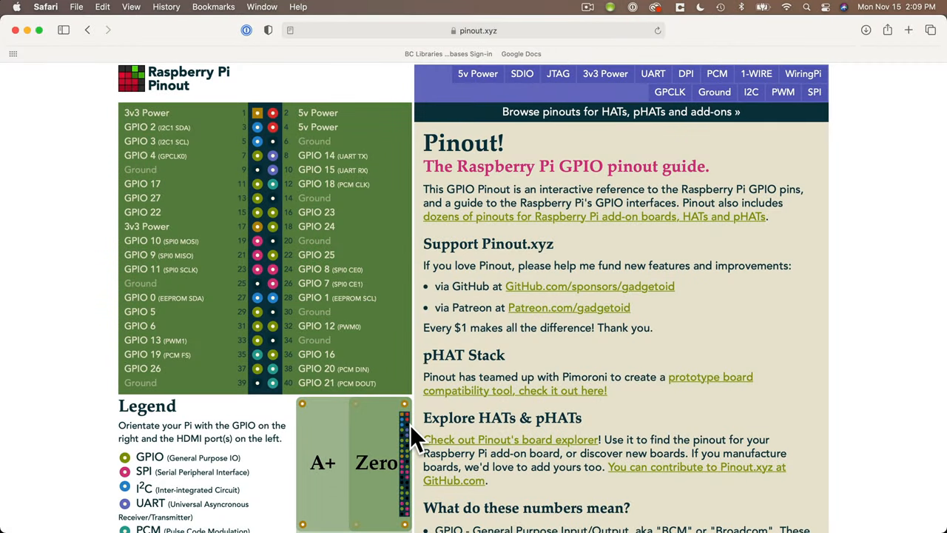
- Show pinout.xyz details for the Ground pins, then for GPIO 23 on physical pin 16
{"action": "scroll", "scroll_direction": "down", "scroll_amount": 3}
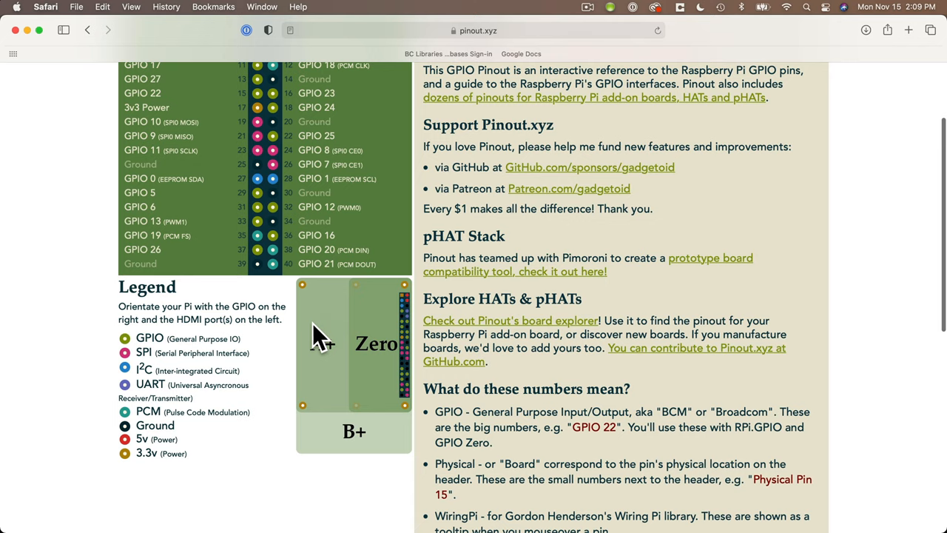
{"action": "mouse_move", "coordinate": [403, 309]}
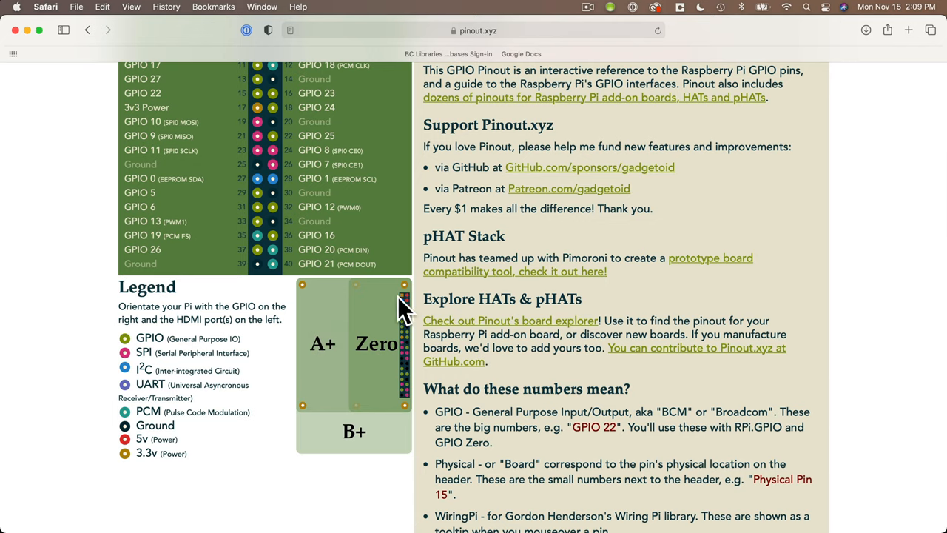
{"action": "mouse_move", "coordinate": [404, 392]}
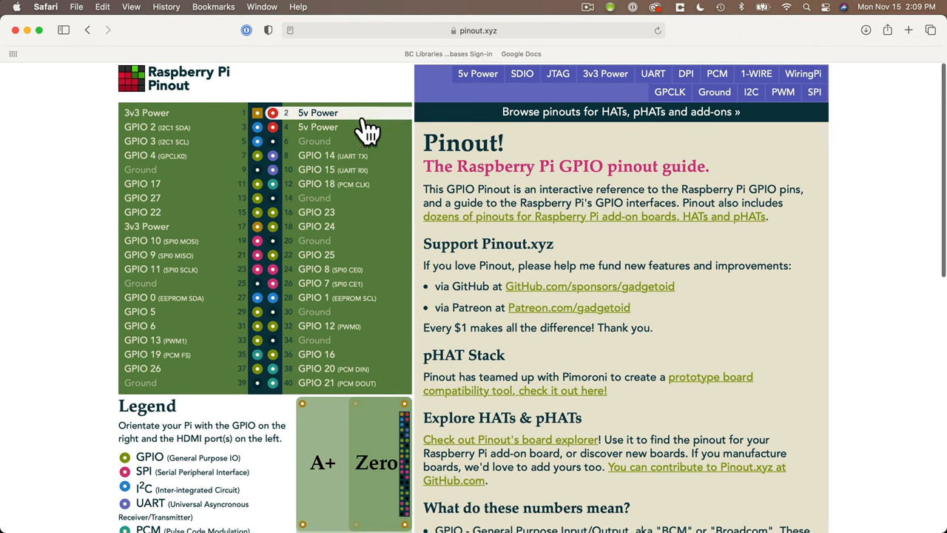
{"action": "mouse_move", "coordinate": [378, 289]}
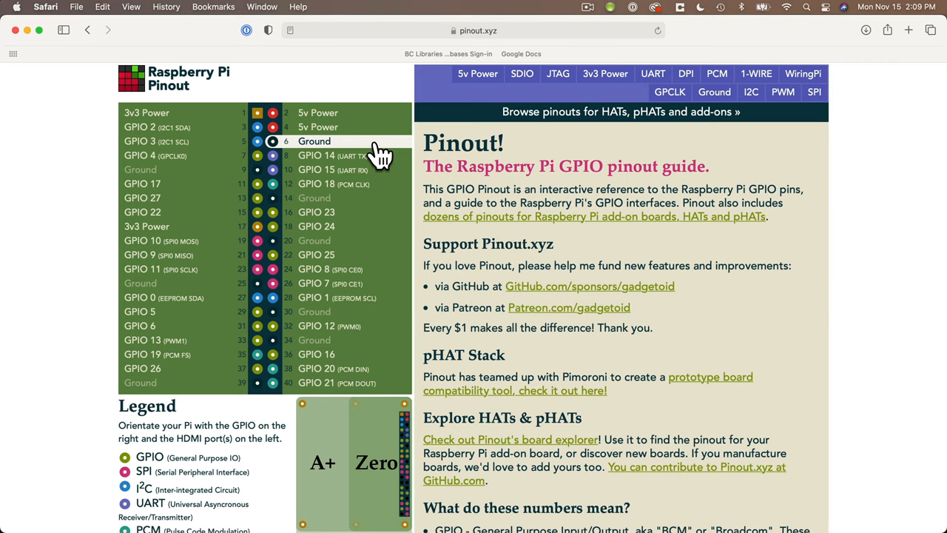
{"action": "left_click", "coordinate": [313, 141]}
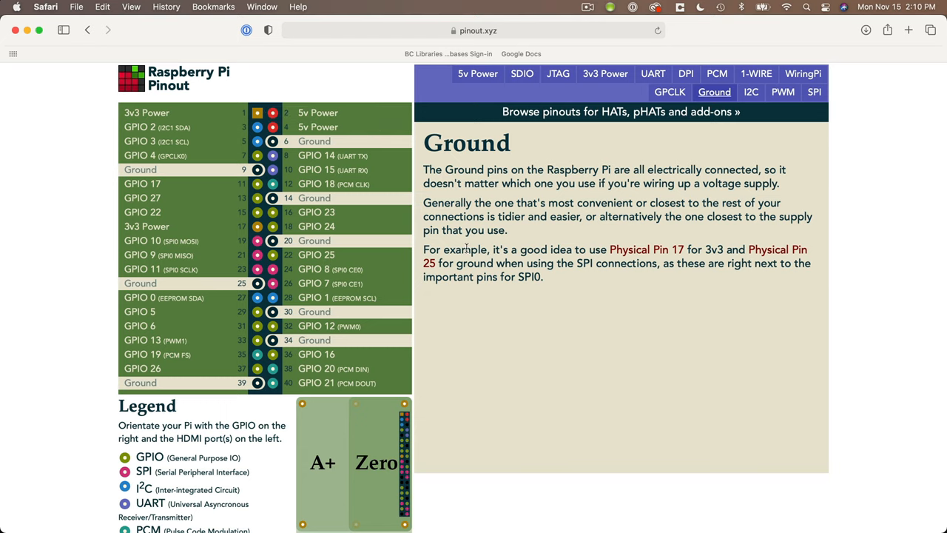
{"action": "mouse_move", "coordinate": [329, 218]}
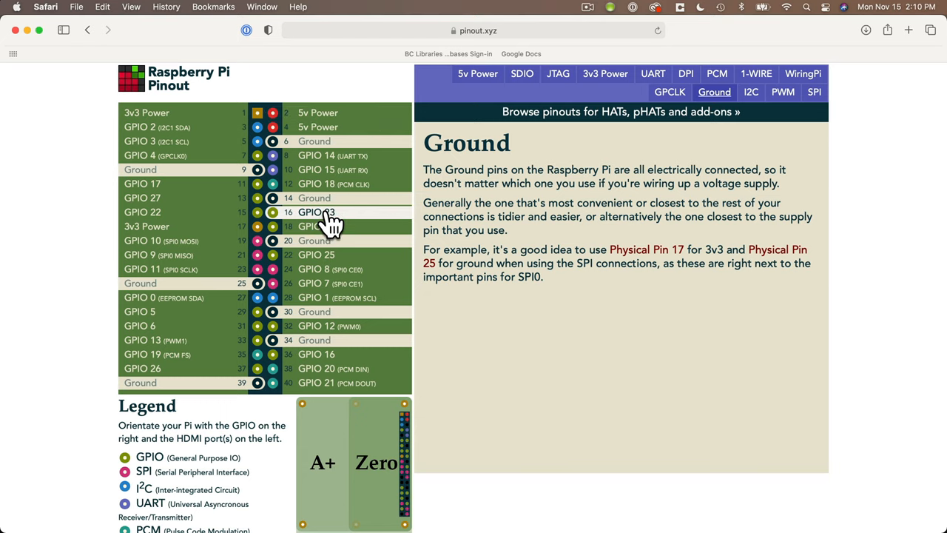
{"action": "left_click", "coordinate": [317, 211]}
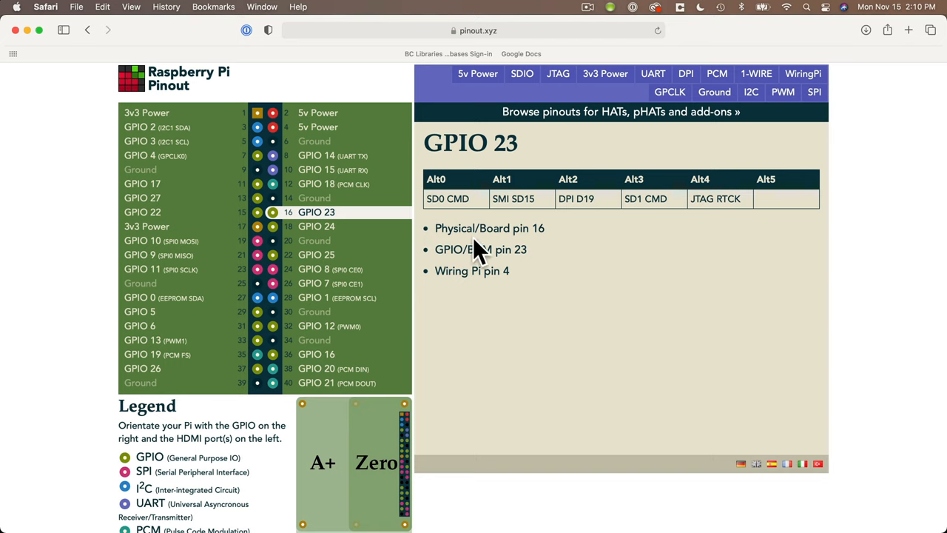
{"action": "mouse_move", "coordinate": [699, 271]}
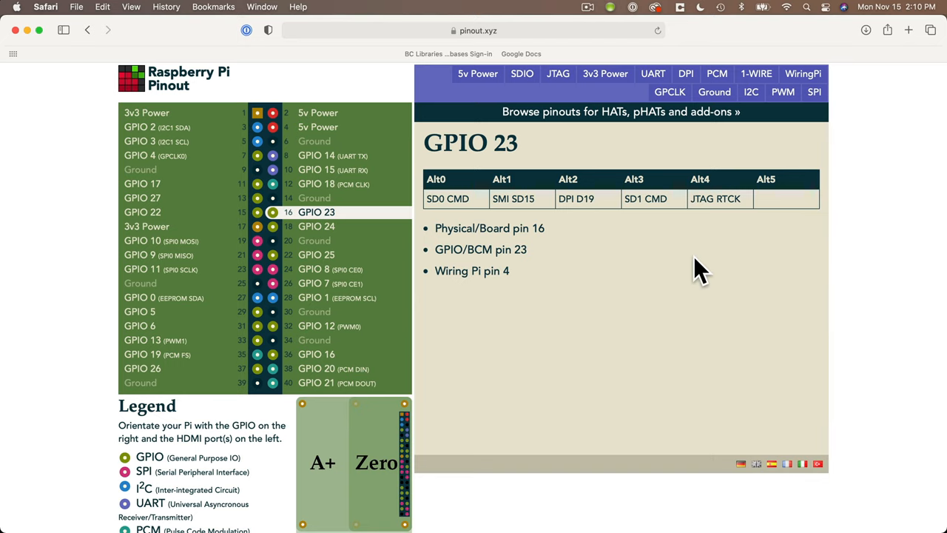
{"action": "mouse_move", "coordinate": [629, 267]}
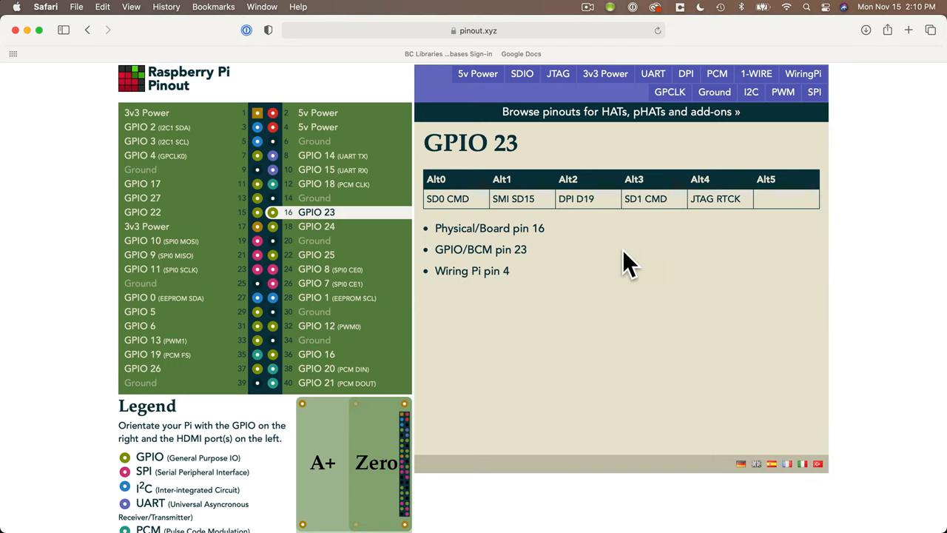
{"action": "mouse_move", "coordinate": [533, 264]}
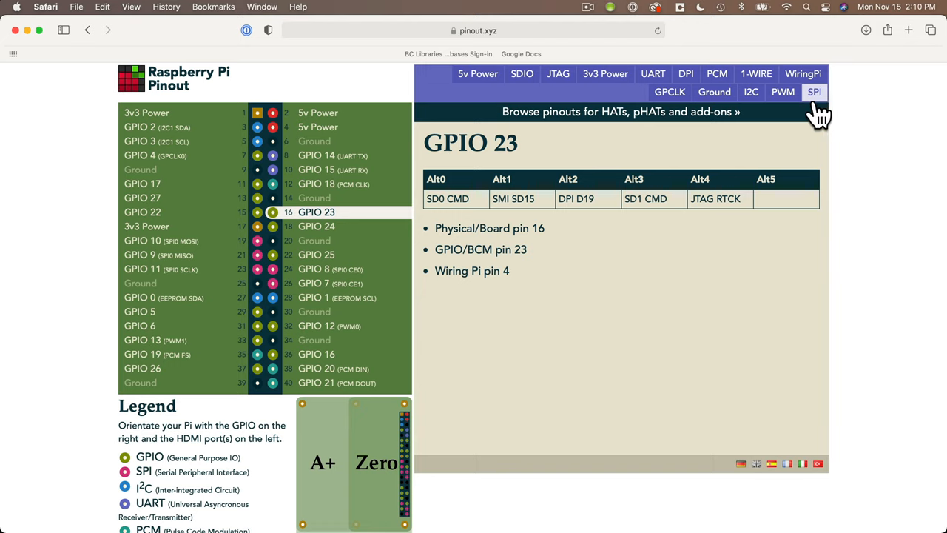
{"action": "mouse_move", "coordinate": [751, 92]}
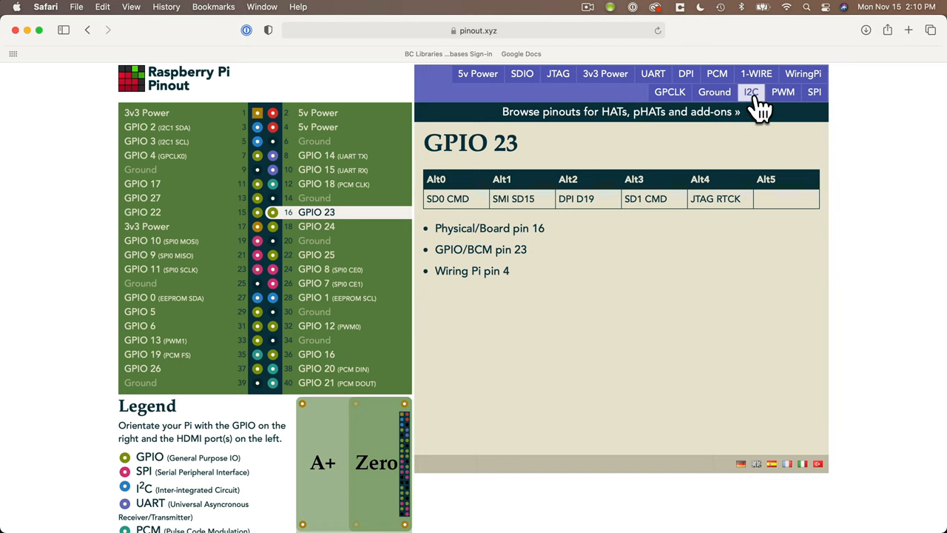
- Show pinout.xyz's I2C page with GPIO 2/3 as I2C1 and smbus examples
{"action": "left_click", "coordinate": [752, 91]}
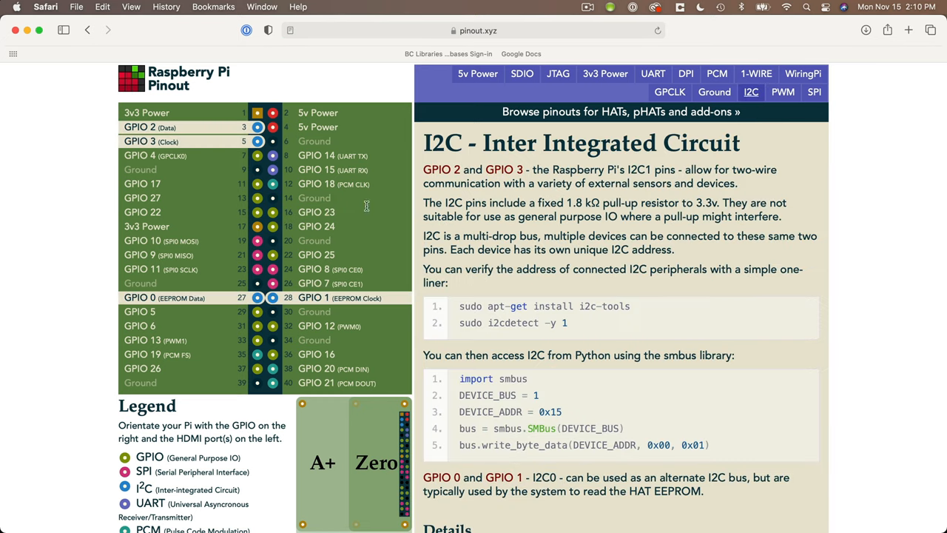
{"action": "mouse_move", "coordinate": [378, 292]}
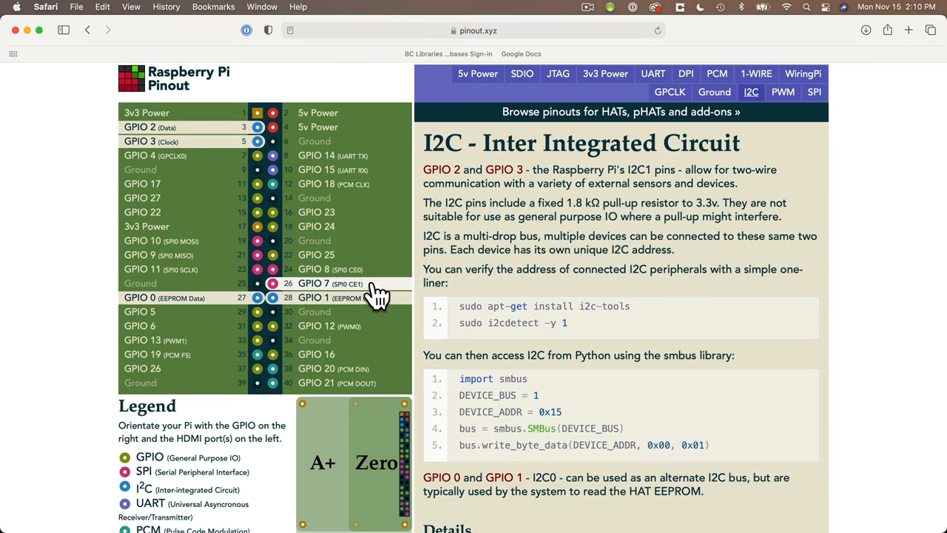
{"action": "mouse_move", "coordinate": [207, 144]}
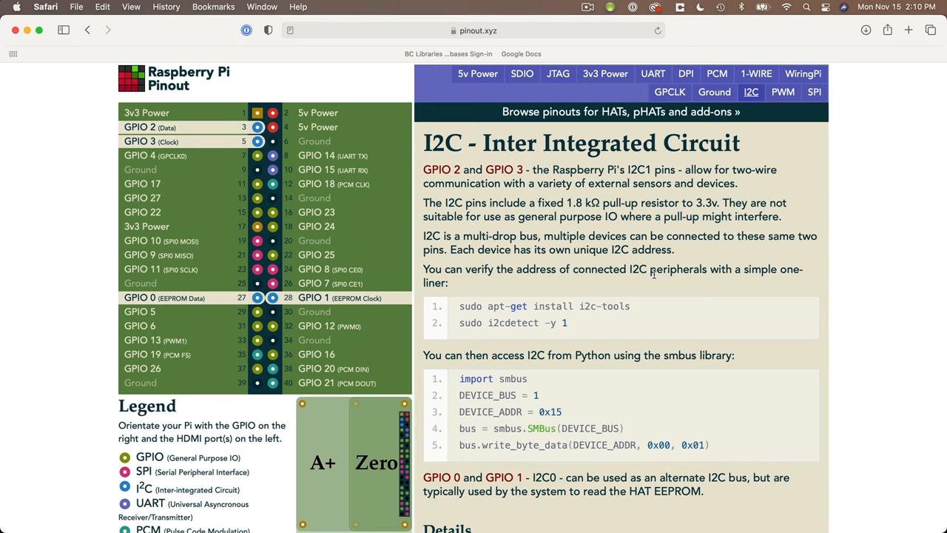
{"action": "mouse_move", "coordinate": [685, 330]}
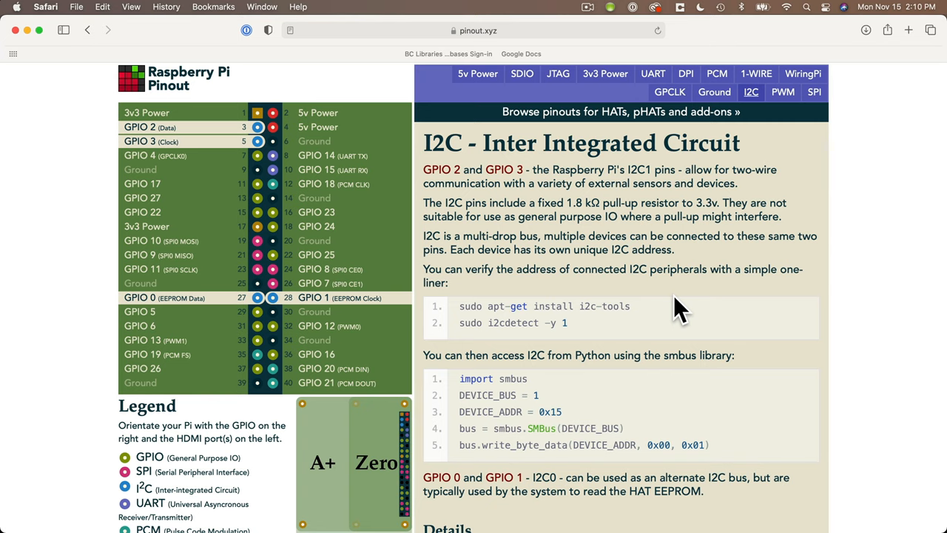
{"action": "scroll", "scroll_direction": "down", "scroll_amount": 3}
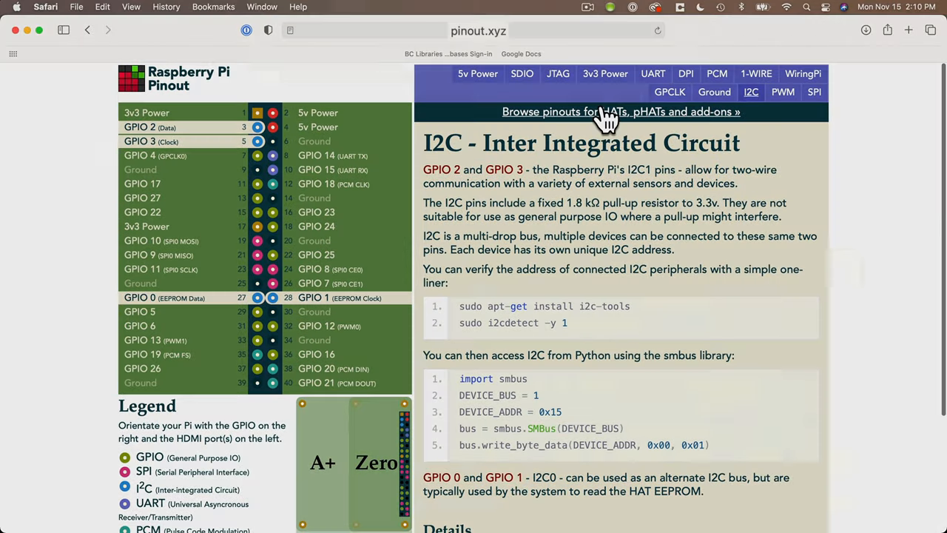
{"action": "mouse_move", "coordinate": [577, 40]}
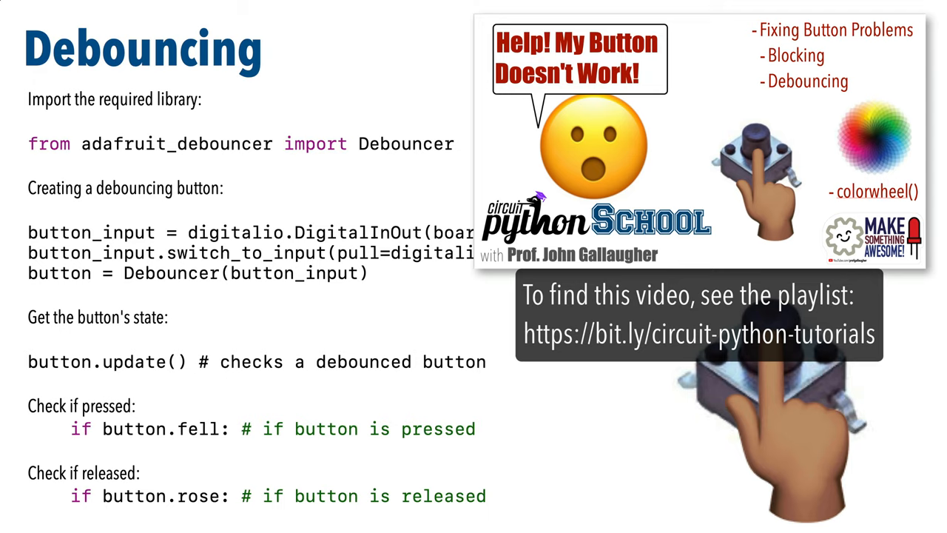
{"action": "mouse_move", "coordinate": [444, 177]}
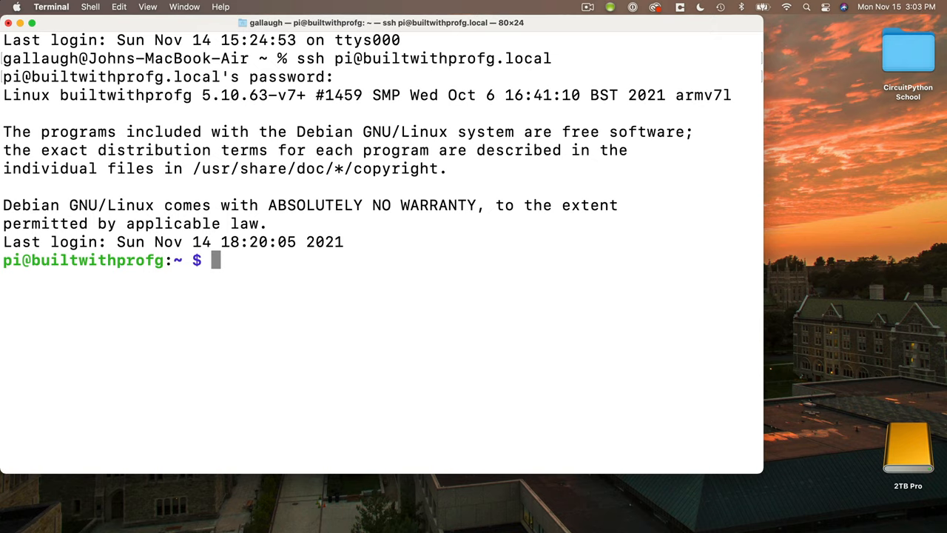
- Enter 'pip install adafruit-circuitpython-debouncer' at the Pi's SSH prompt
{"action": "type", "text": "pip install ada"}
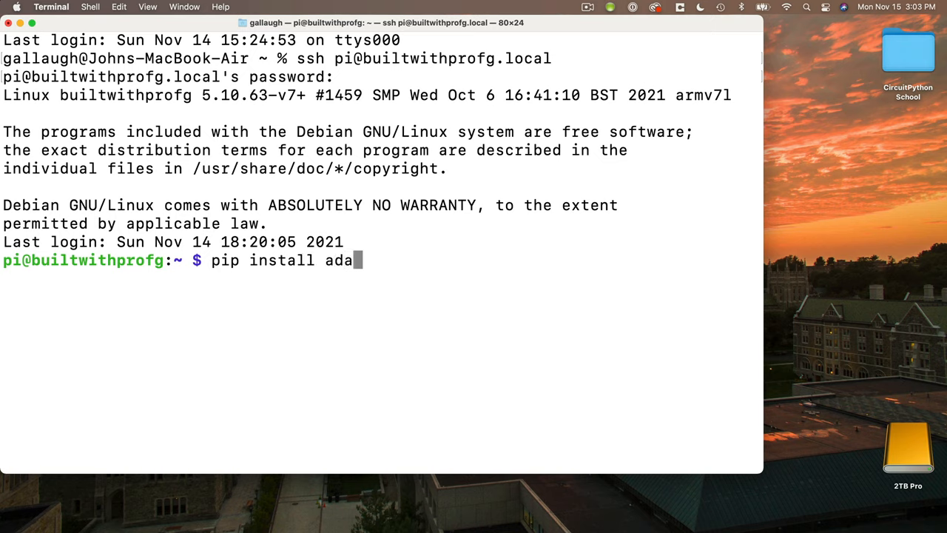
{"action": "type", "text": "fruit-circui"}
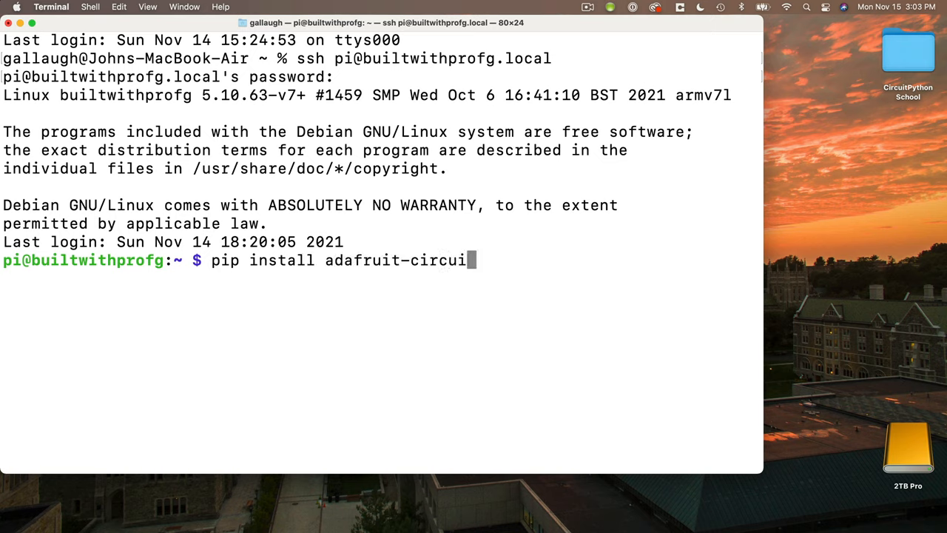
{"action": "type", "text": "tpython-debou"}
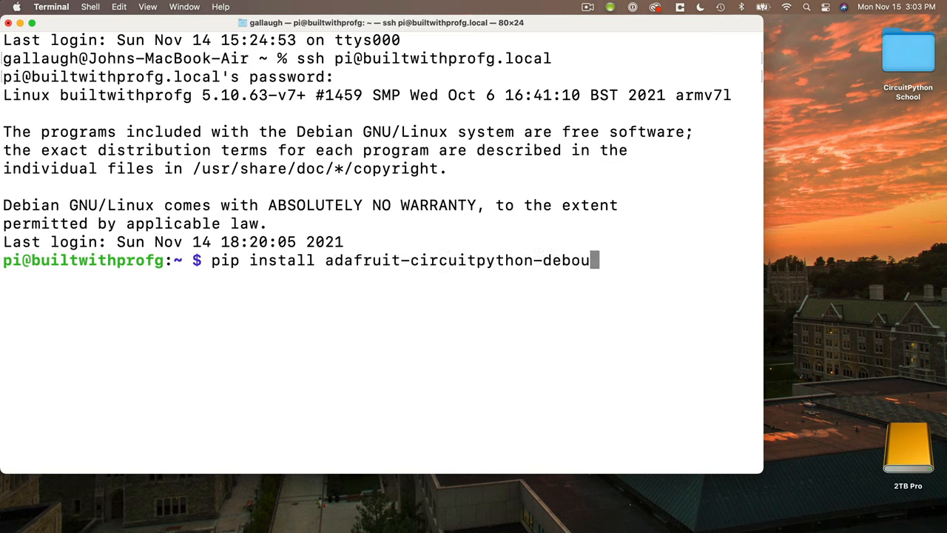
{"action": "type", "text": "ncer"}
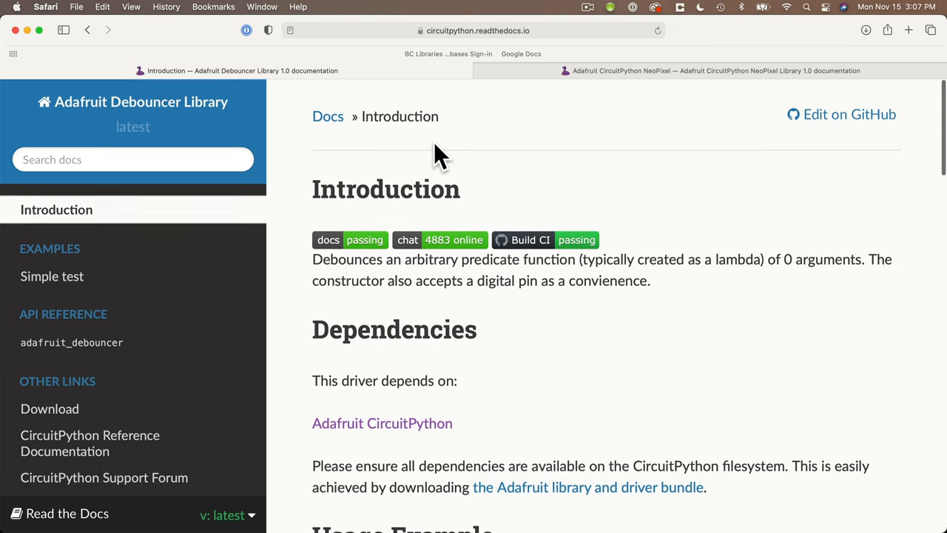
- Scroll the NeoPixel library docs to the 'Installing from PyPI' pip3 command
{"action": "scroll", "scroll_direction": "down", "scroll_amount": 3}
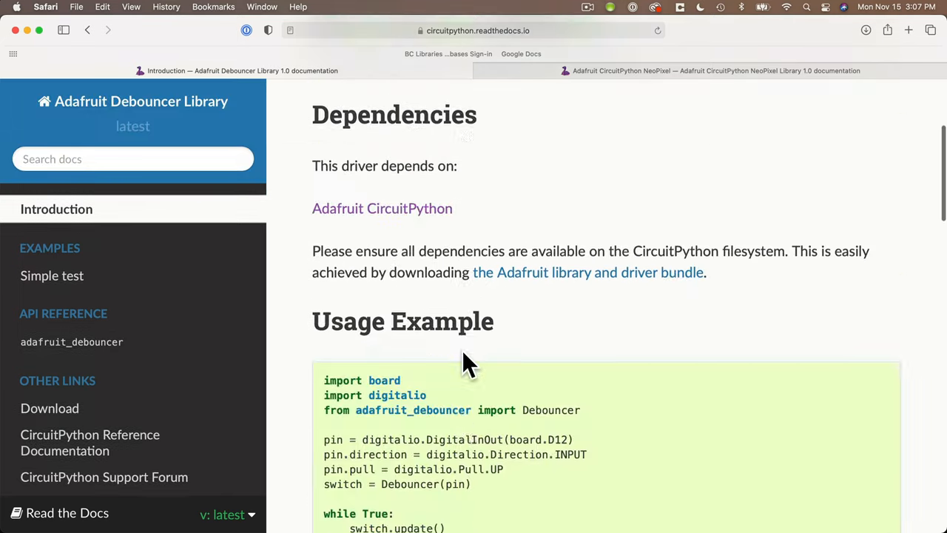
{"action": "left_click", "coordinate": [715, 70]}
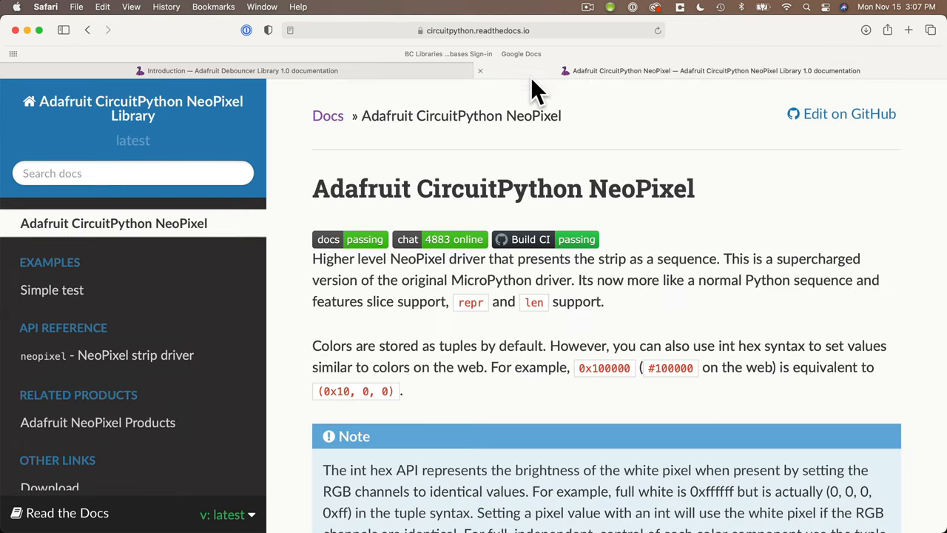
{"action": "scroll", "scroll_direction": "down", "scroll_amount": 3}
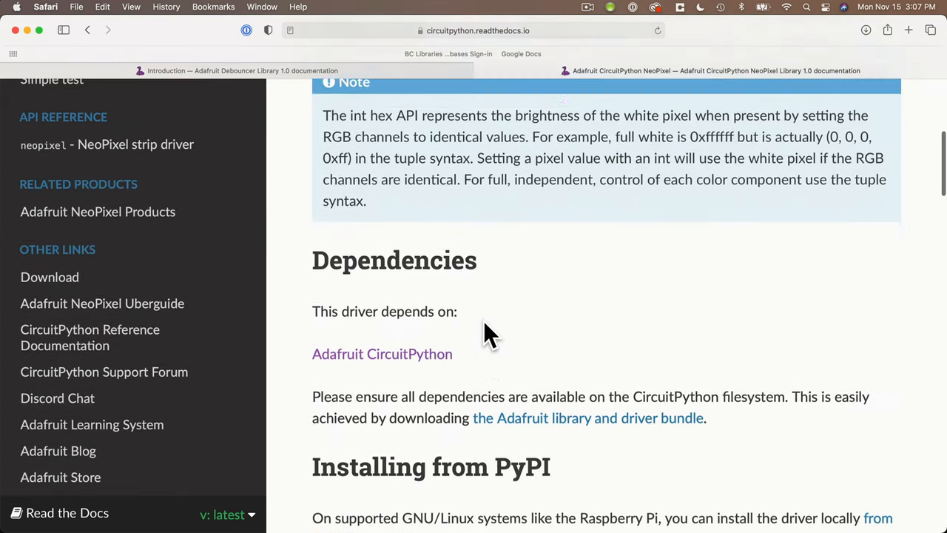
{"action": "scroll", "scroll_direction": "down", "scroll_amount": 3}
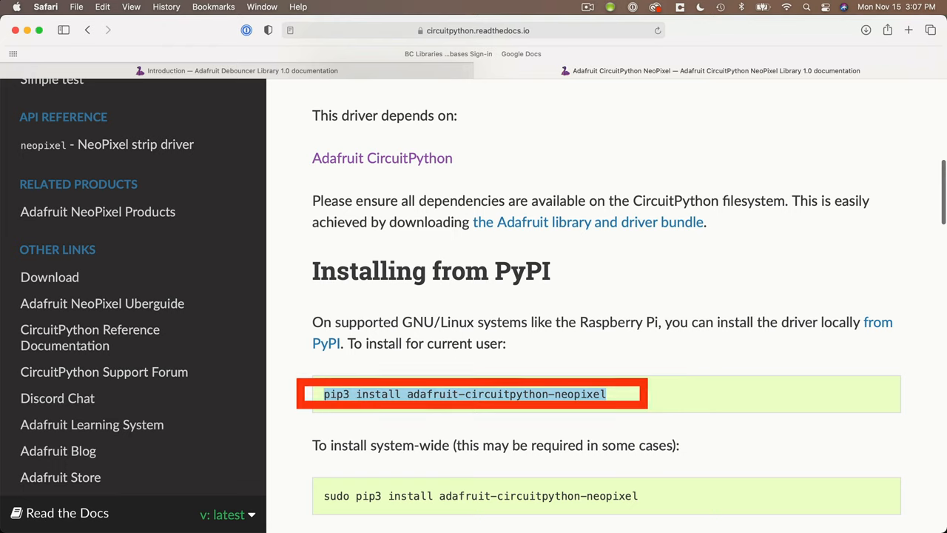
- Bring up the Adafruit Debouncer Library documentation tab
{"action": "left_click", "coordinate": [242, 71]}
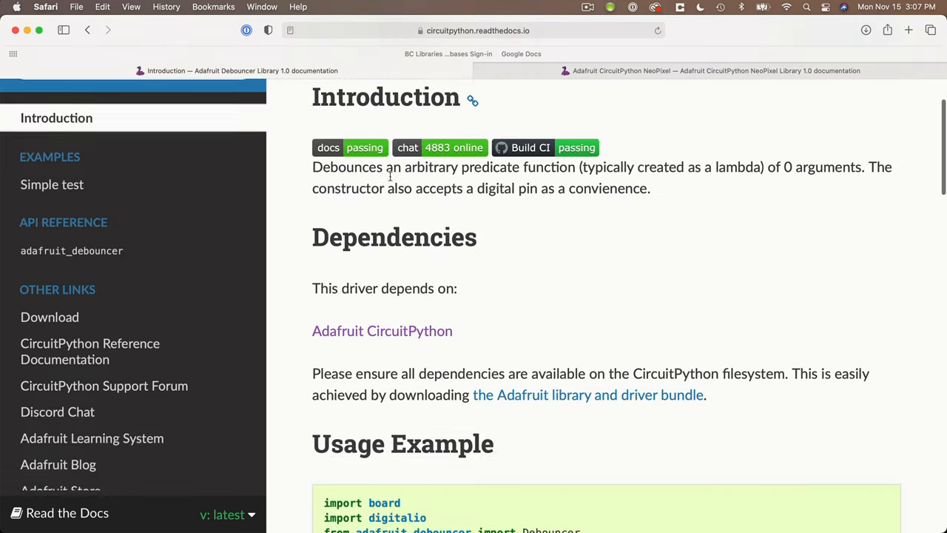
{"action": "scroll", "scroll_direction": "down", "scroll_amount": 3}
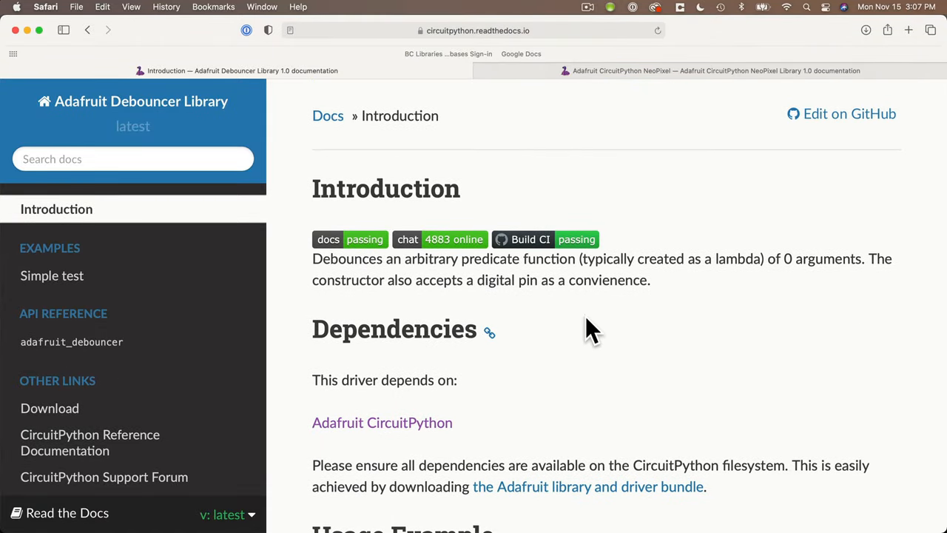
{"action": "left_click", "coordinate": [711, 70]}
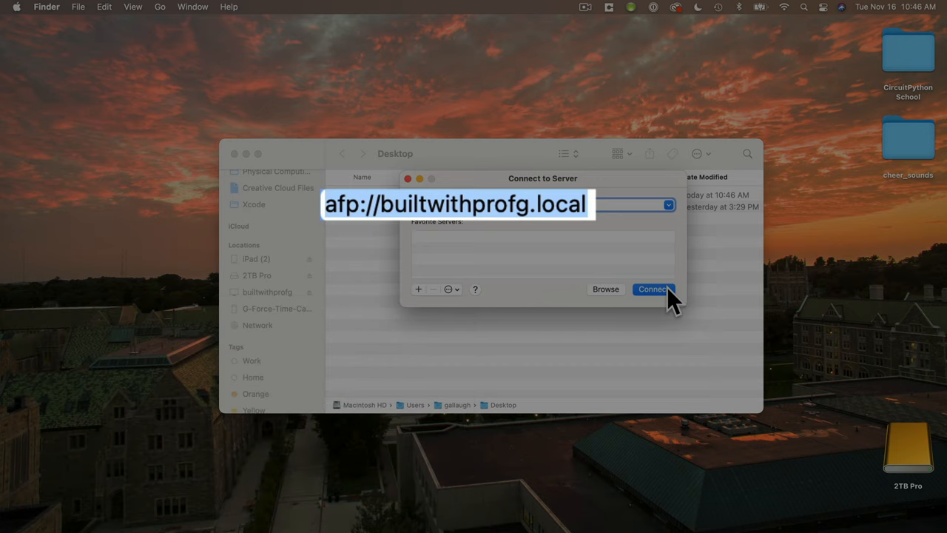
- Connect to afp://builtwithprofg.local, copy cheer_sounds into pi's home, and open sound_demo.py
{"action": "left_click", "coordinate": [653, 289]}
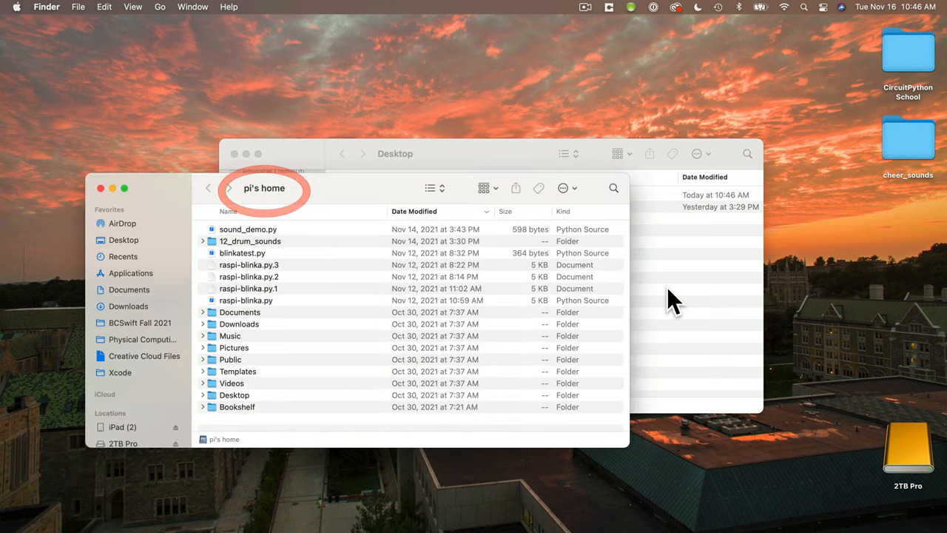
{"action": "mouse_move", "coordinate": [785, 174]}
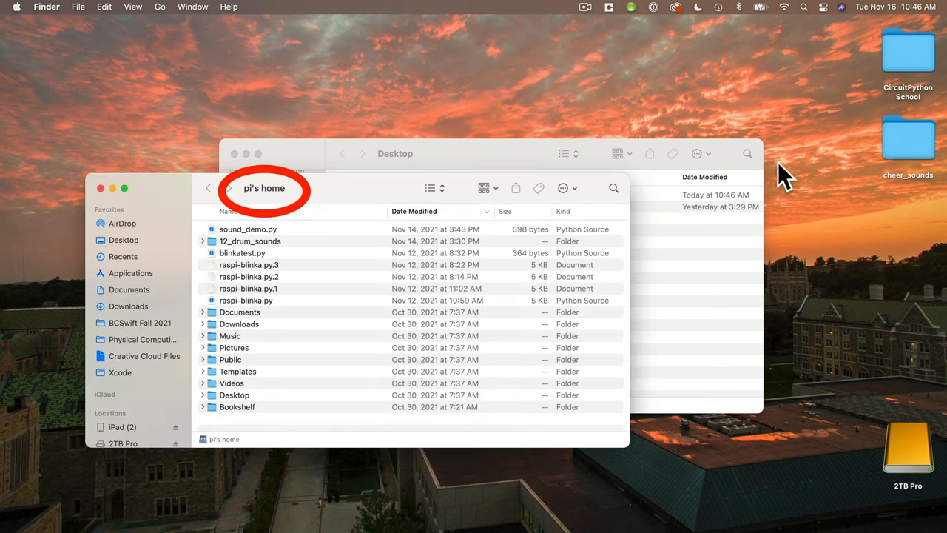
{"action": "left_click_drag", "start_coordinate": [908, 138], "coordinate": [481, 215]}
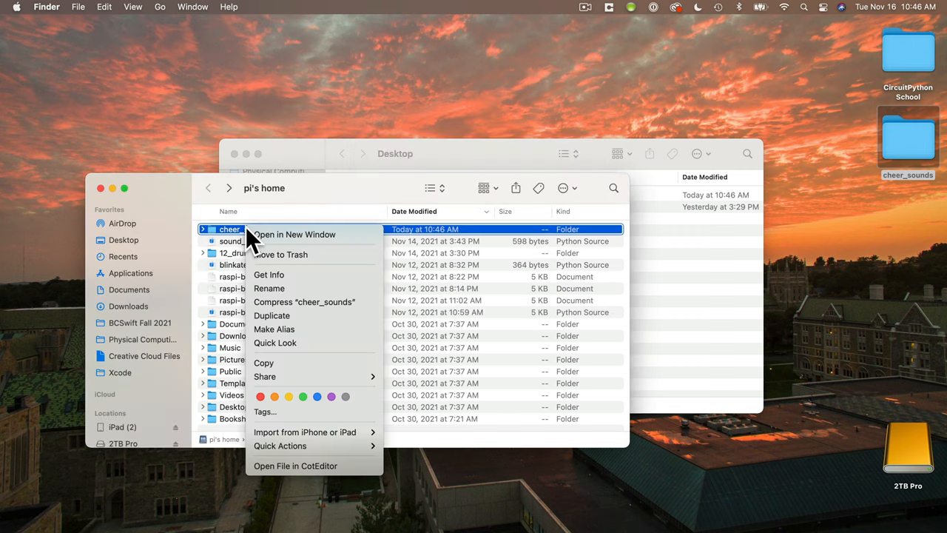
{"action": "left_click", "coordinate": [280, 254]}
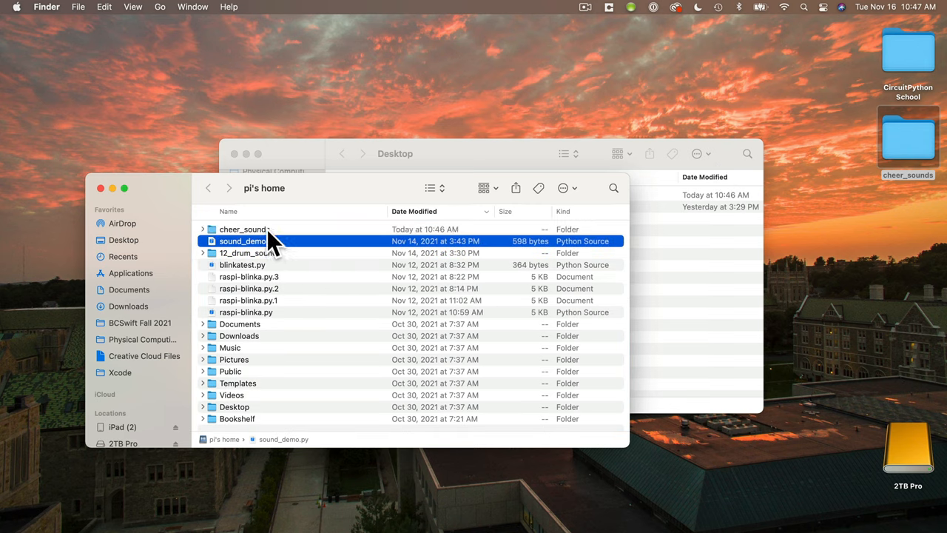
{"action": "double_click", "coordinate": [243, 229]}
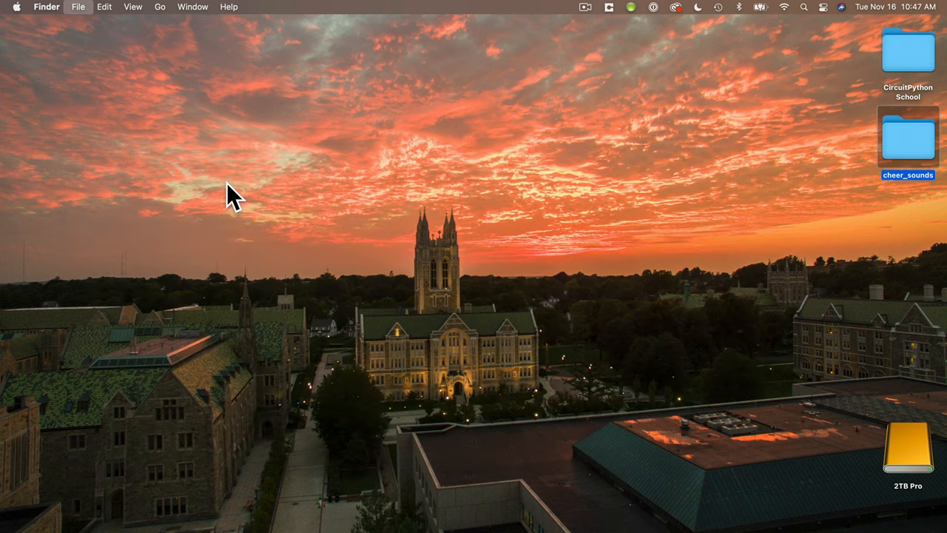
{"action": "mouse_move", "coordinate": [289, 396]}
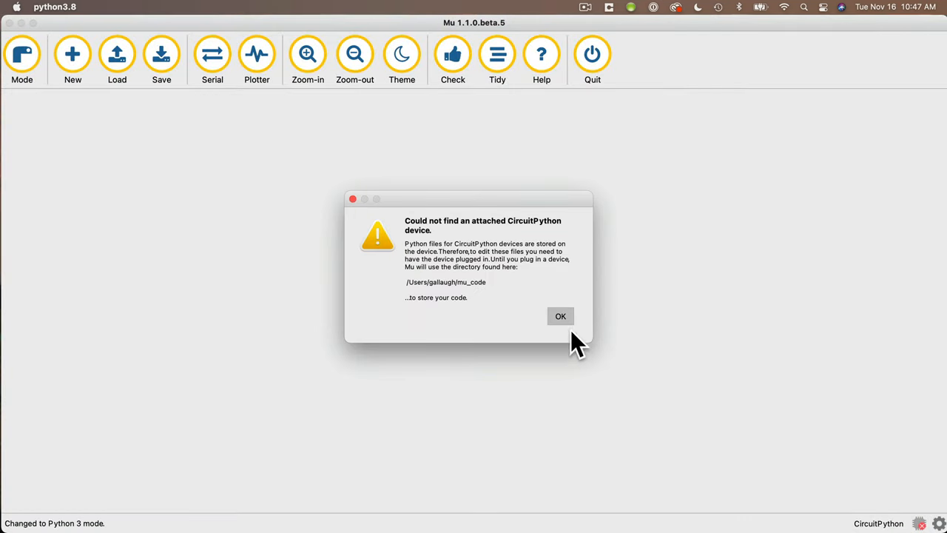
- Dismiss the 'Could not find an attached CircuitPython device' warning
{"action": "left_click", "coordinate": [560, 316]}
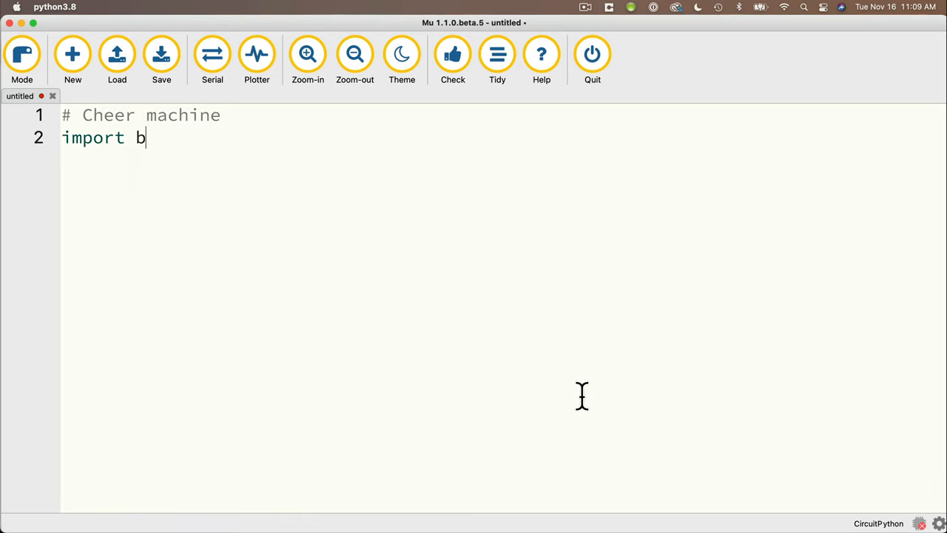
- Import board, time, pygame, digitalio, and Debouncer from adafruit_debouncer
{"action": "type", "text": "oard, time, pygame, digitalio"}
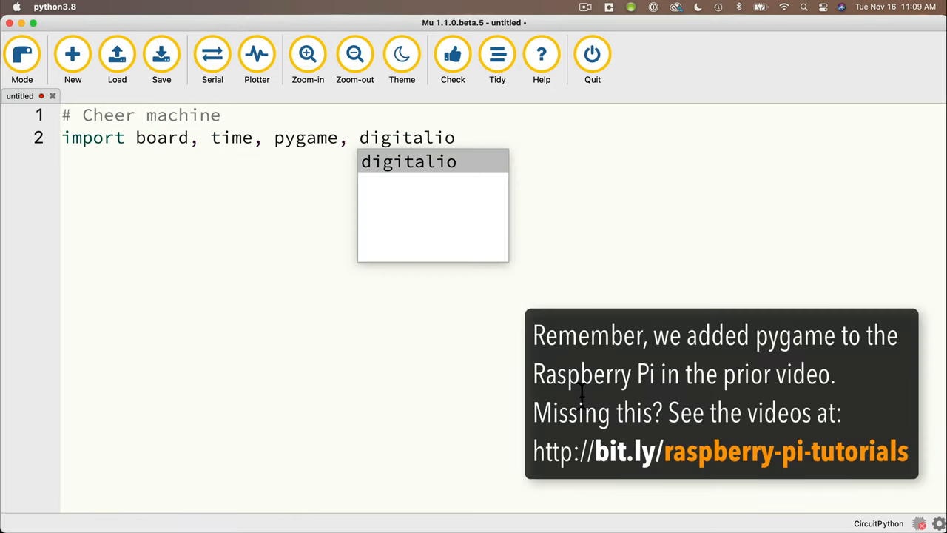
{"action": "type", "text": "from adafruit_"}
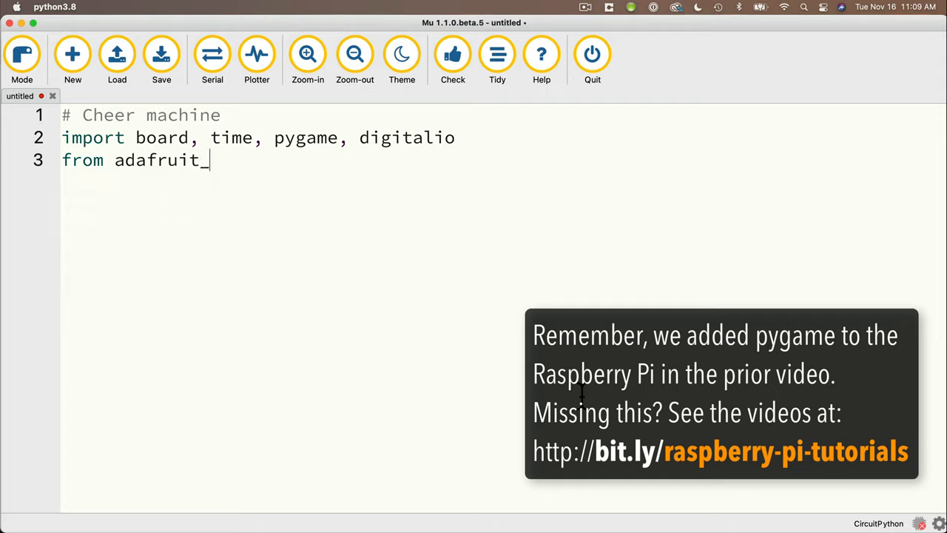
{"action": "type", "text": "debouncer import Debou"}
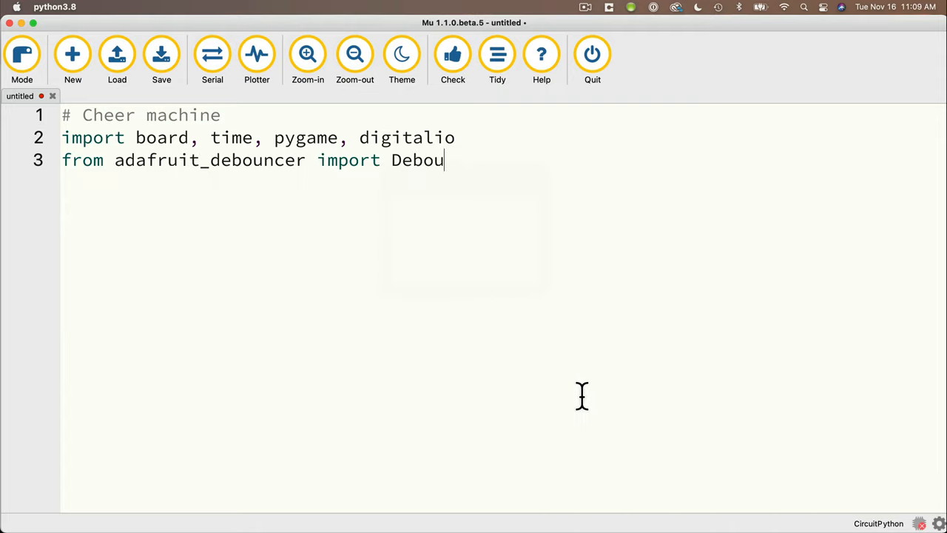
{"action": "type", "text": "ncer"}
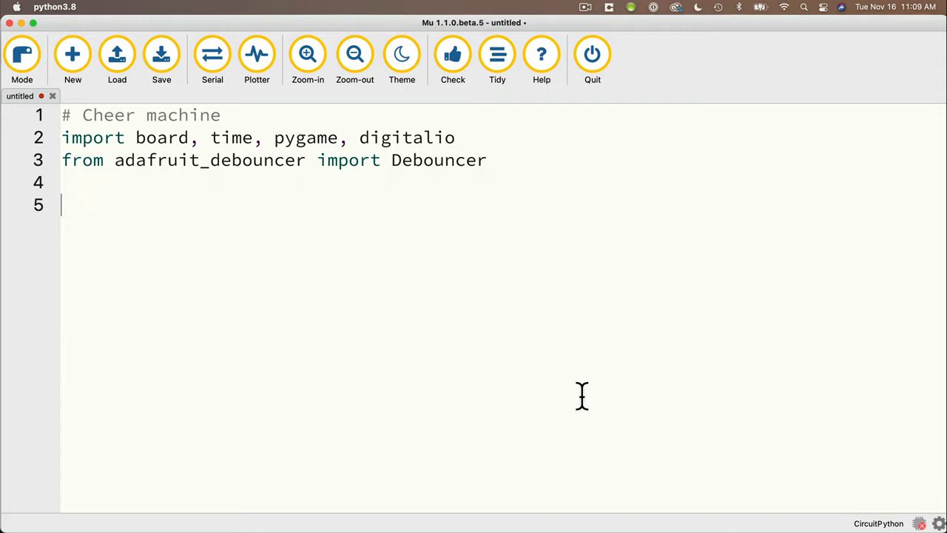
- Create button_input = digitalio.DigitalInOut(board.D23)
{"action": "type", "text": "button_"}
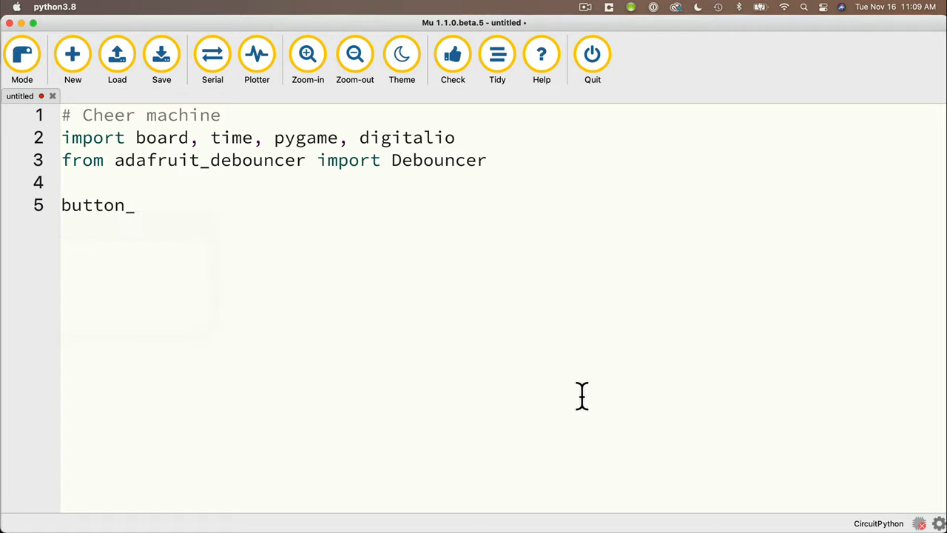
{"action": "type", "text": "input ="}
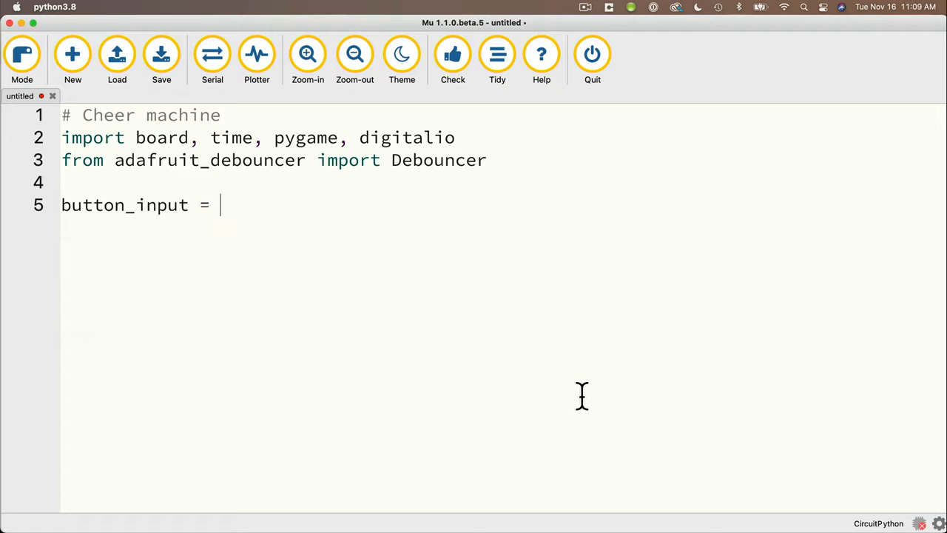
{"action": "type", "text": "digitalio.Dig"}
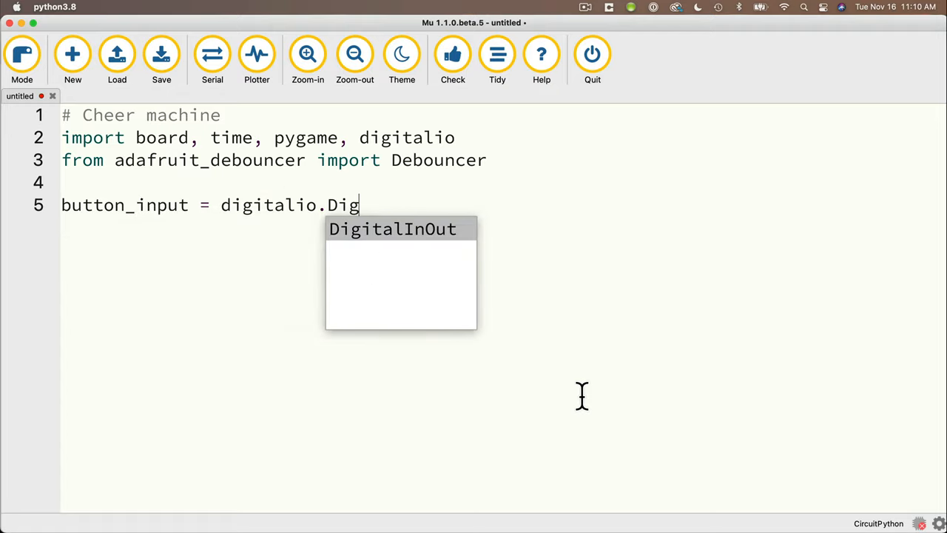
{"action": "type", "text": "italInOut("}
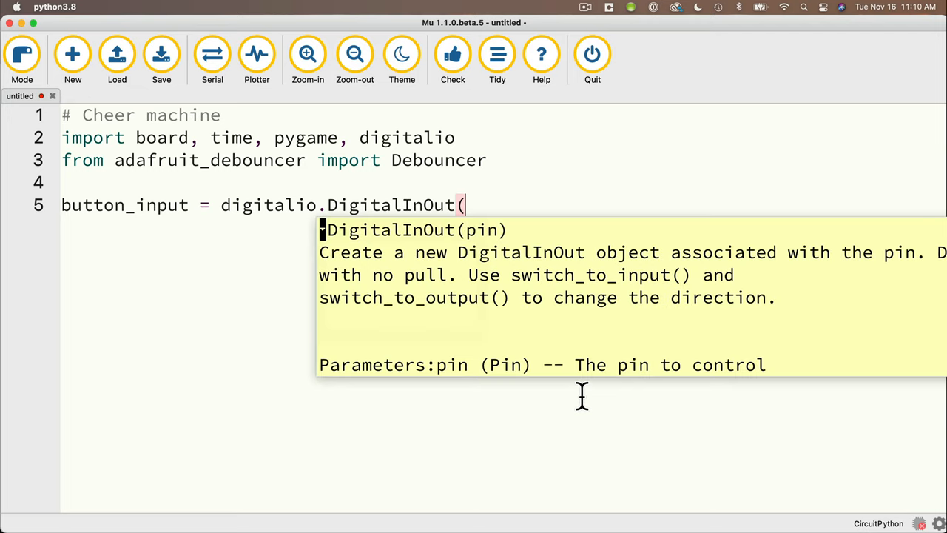
{"action": "type", "text": "board.D23"}
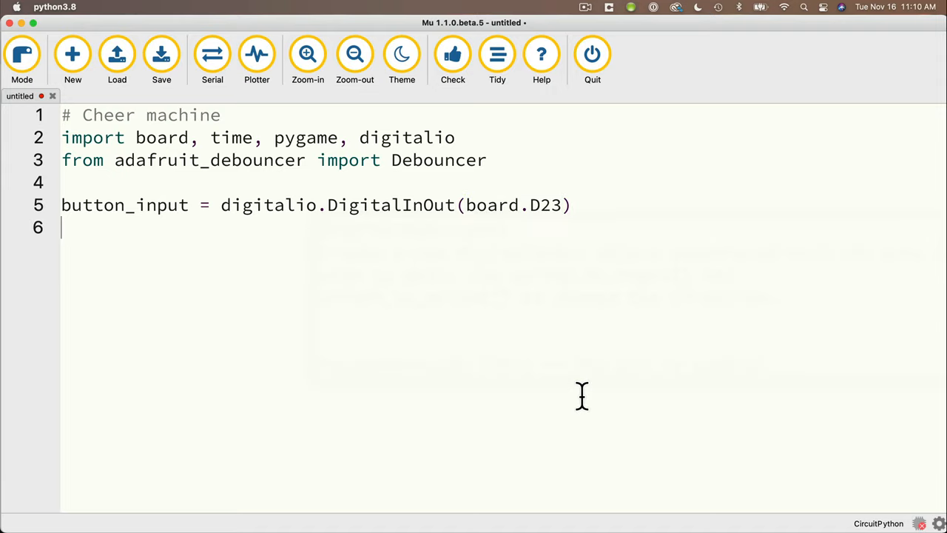
- Add button_input.switch_to_input(pull=digitalio.Pull.UP) for a pull-up input
{"action": "type", "text": "button_input"}
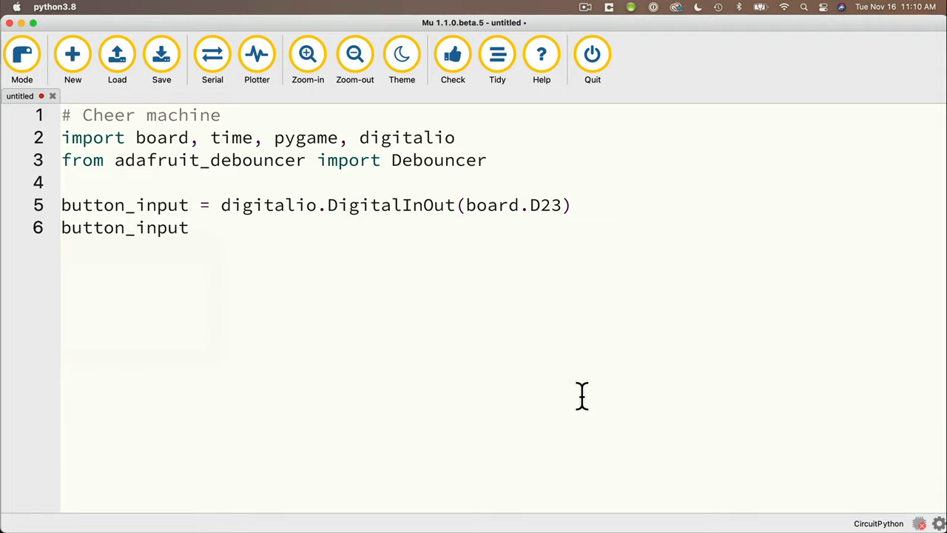
{"action": "type", "text": ".switch_to"}
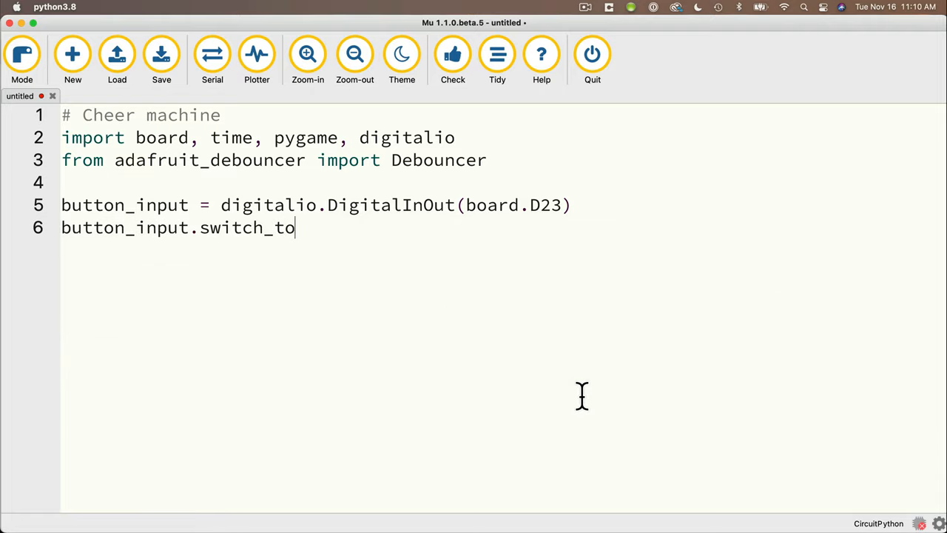
{"action": "type", "text": "_input("}
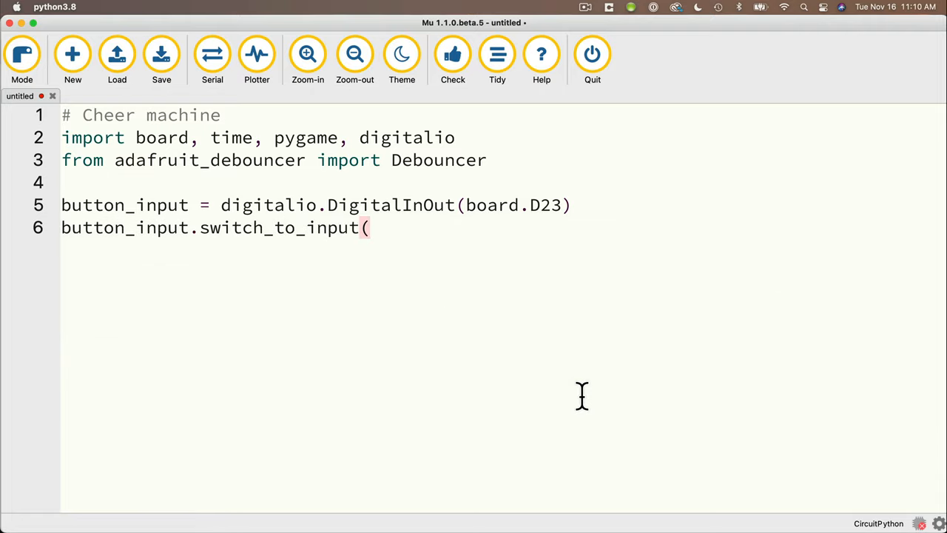
{"action": "type", "text": "pull=digitalio"}
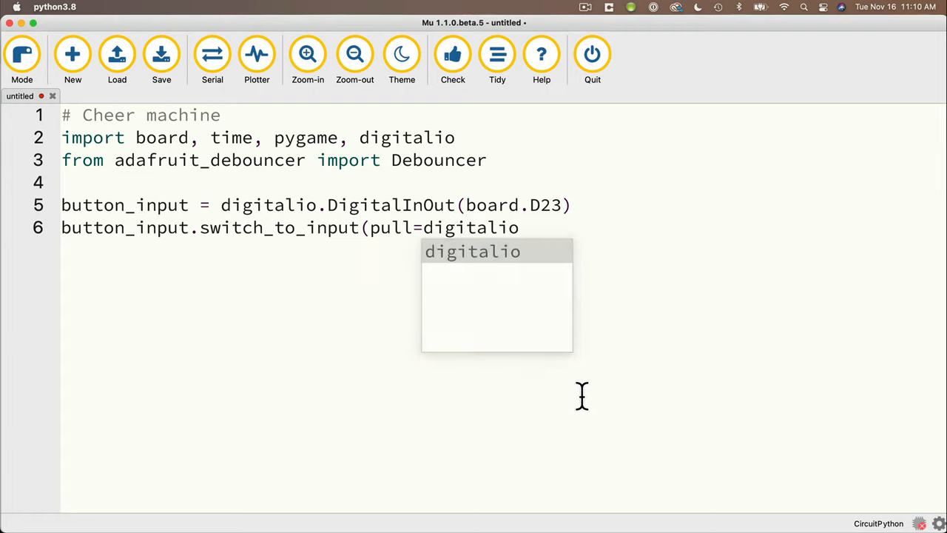
{"action": "type", "text": ".Pull"}
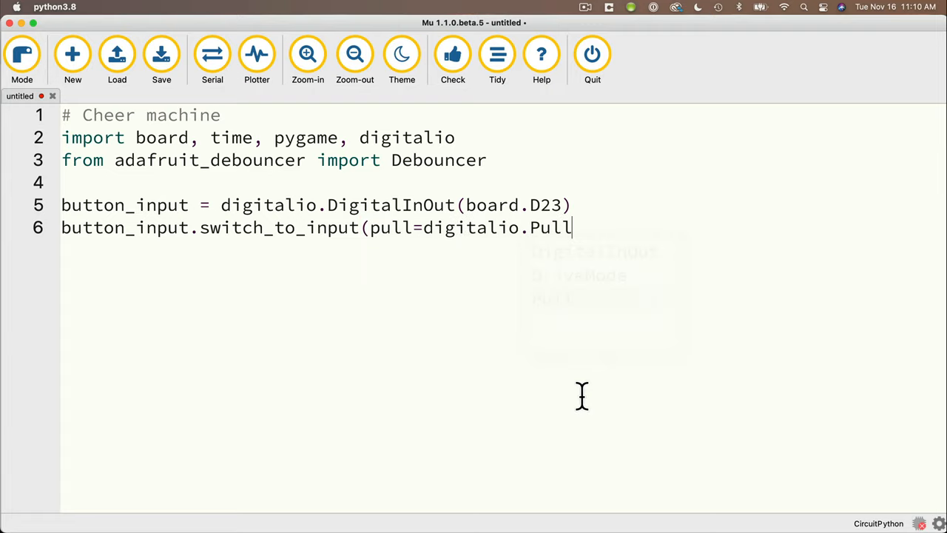
{"action": "type", "text": ".UP)"}
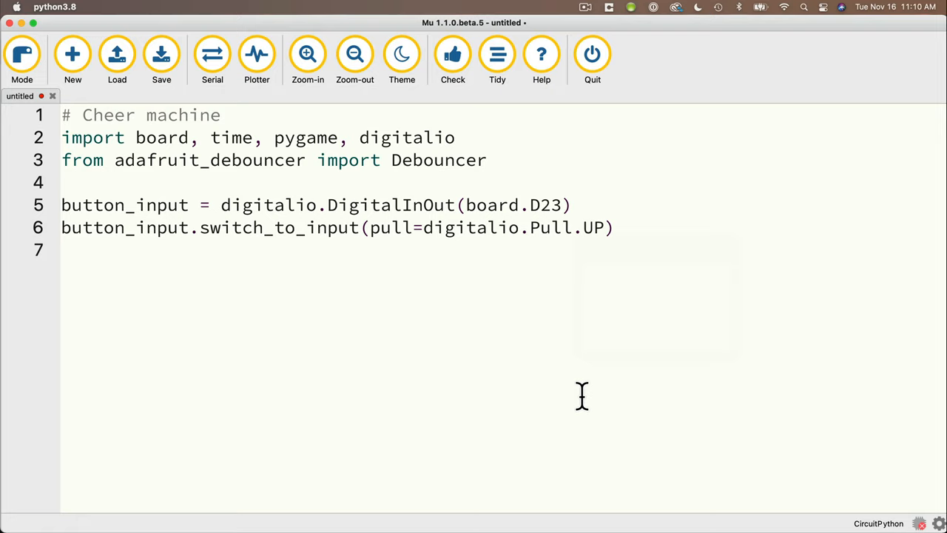
{"action": "left_click", "coordinate": [66, 250]}
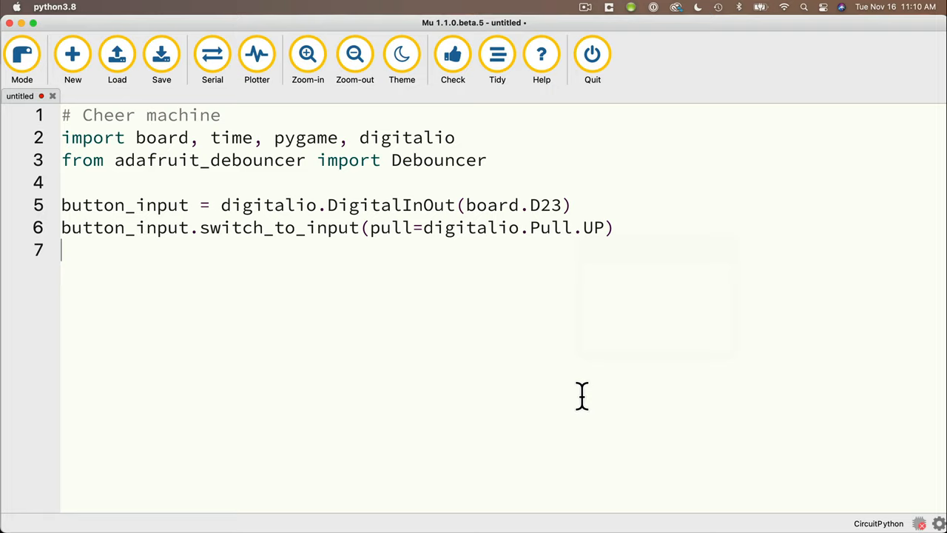
- Add button = Debouncer(button_input) and path = "/home/pi/cheer_sounds/"
{"action": "type", "text": "button = Debounc"}
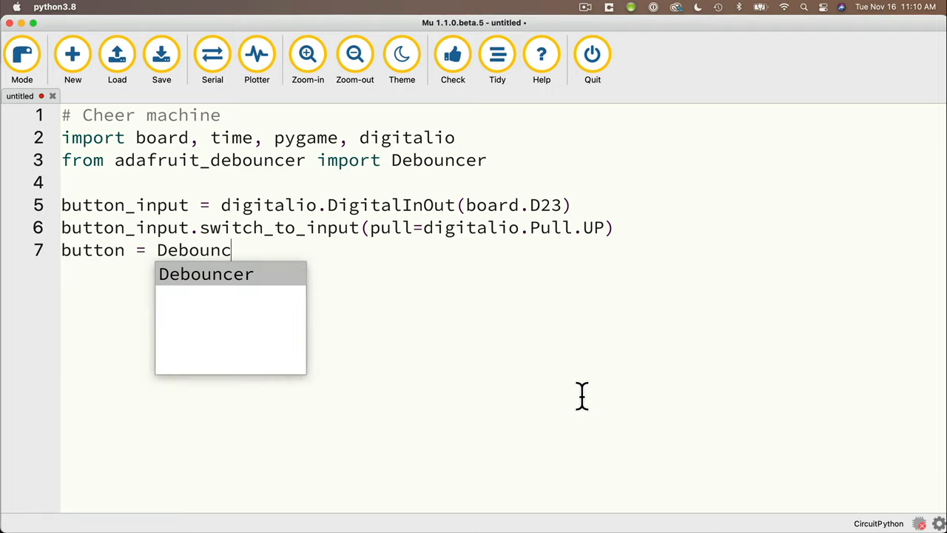
{"action": "type", "text": "er(button_input"}
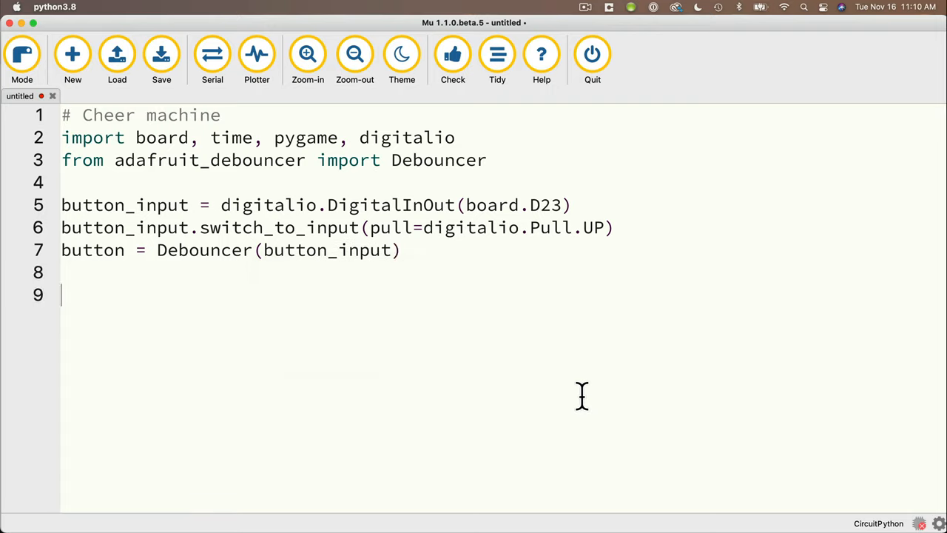
{"action": "type", "text": "path = \""}
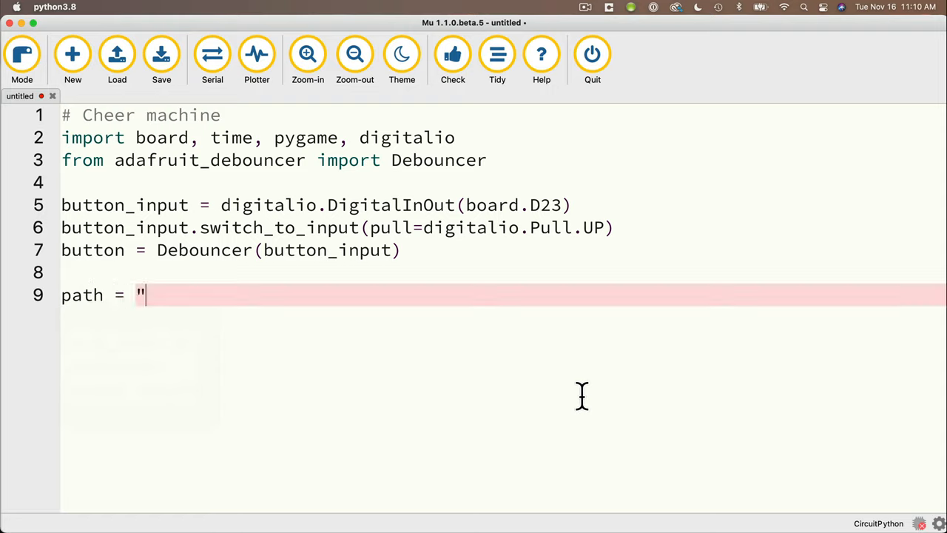
{"action": "type", "text": "/home/"}
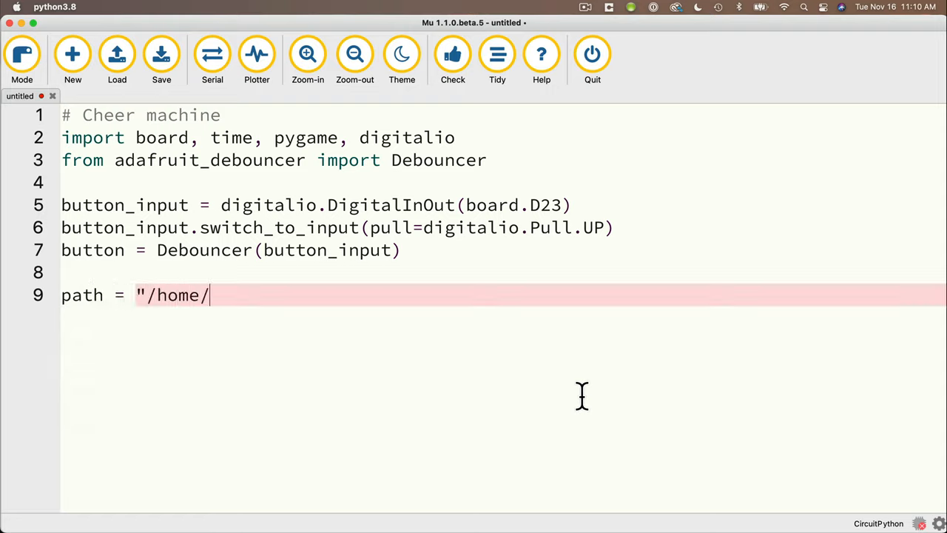
{"action": "type", "text": "pi/chee"}
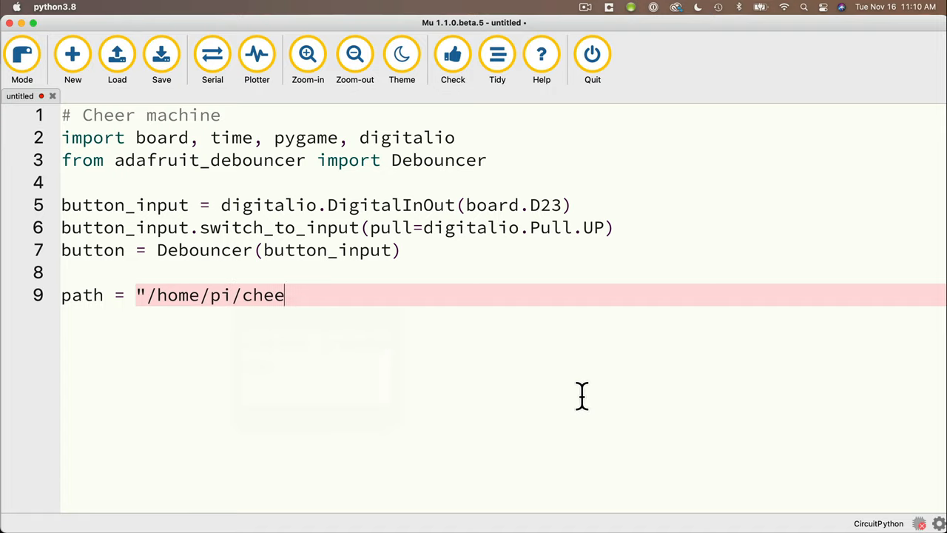
{"action": "type", "text": "r_sounds/\""}
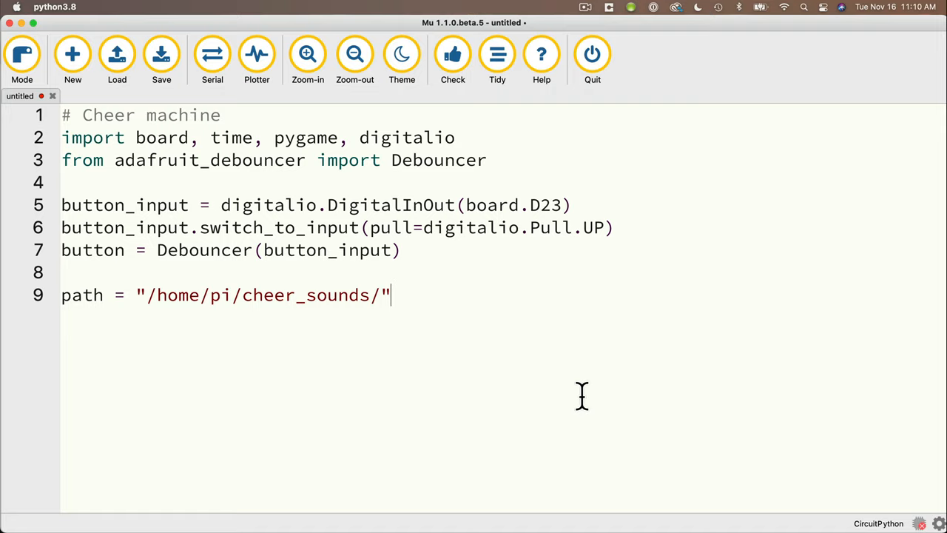
{"action": "type", "text": "py"}
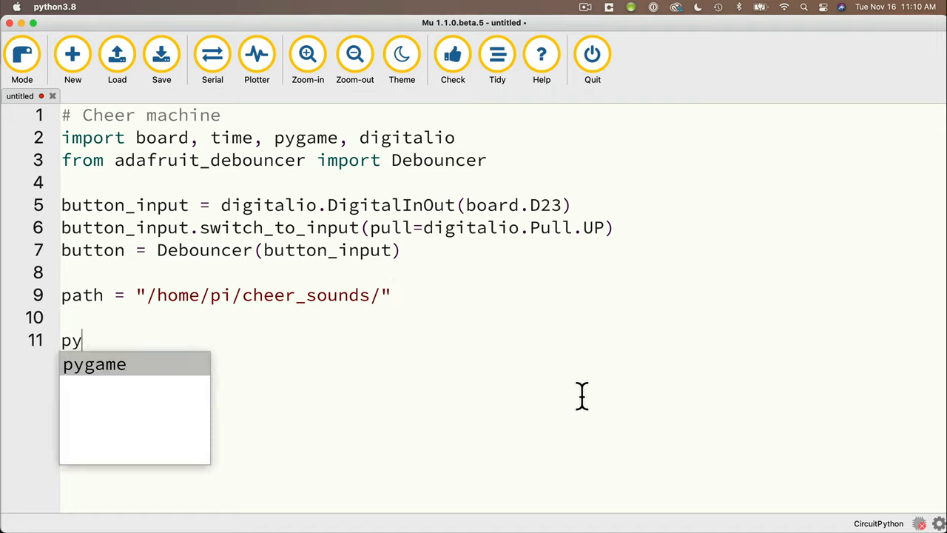
- Initialise pygame.mixer, set music = pygame.mixer.music, and set volume to speaker_volume 0.5
{"action": "type", "text": "game.mixer."}
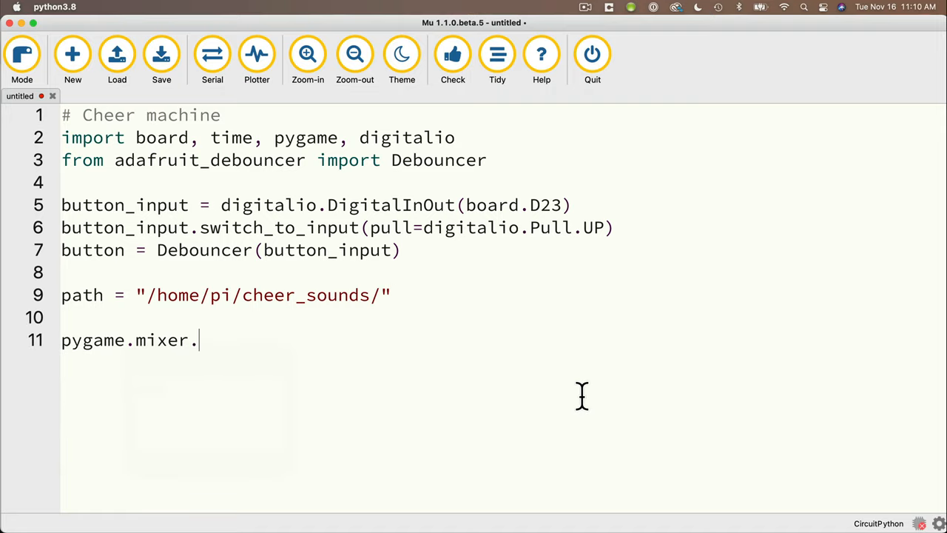
{"action": "type", "text": "init()"}
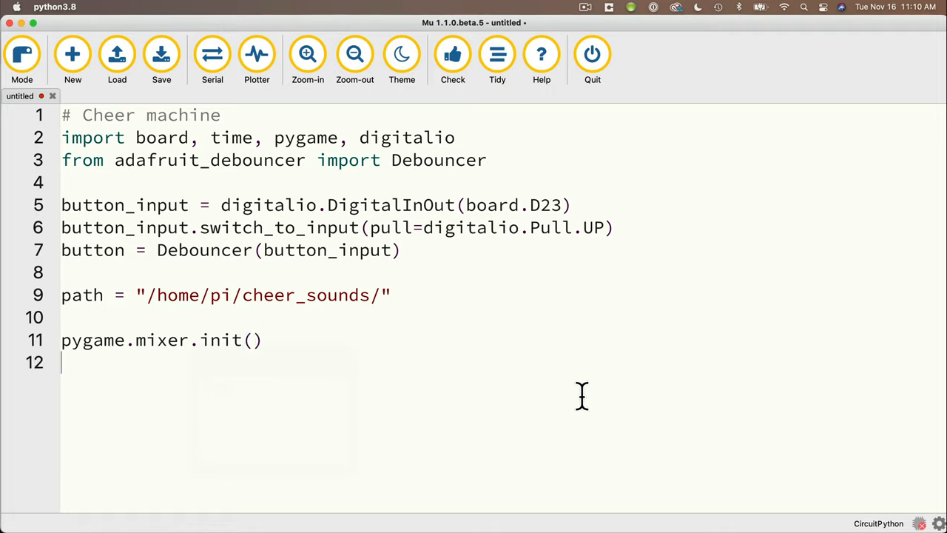
{"action": "type", "text": "pygame.mixer."}
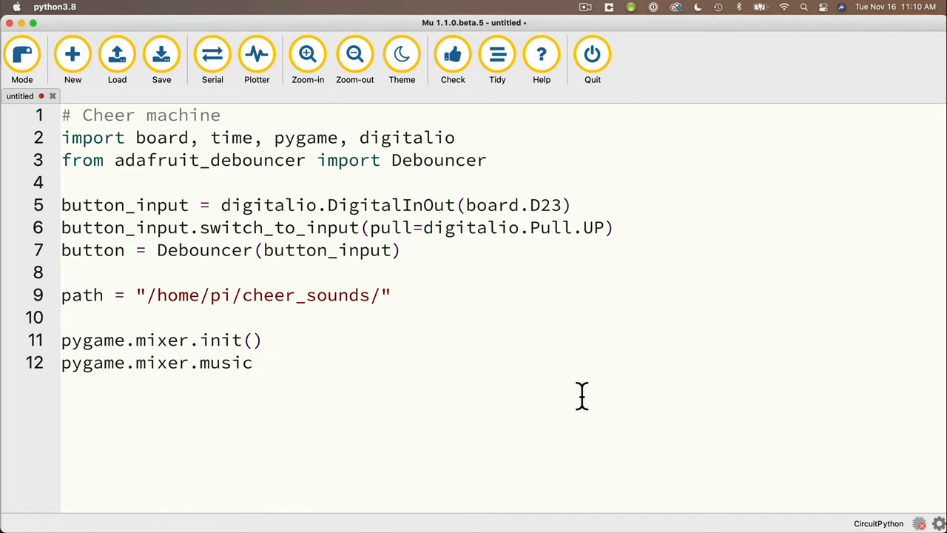
{"action": "type", "text": "music ="}
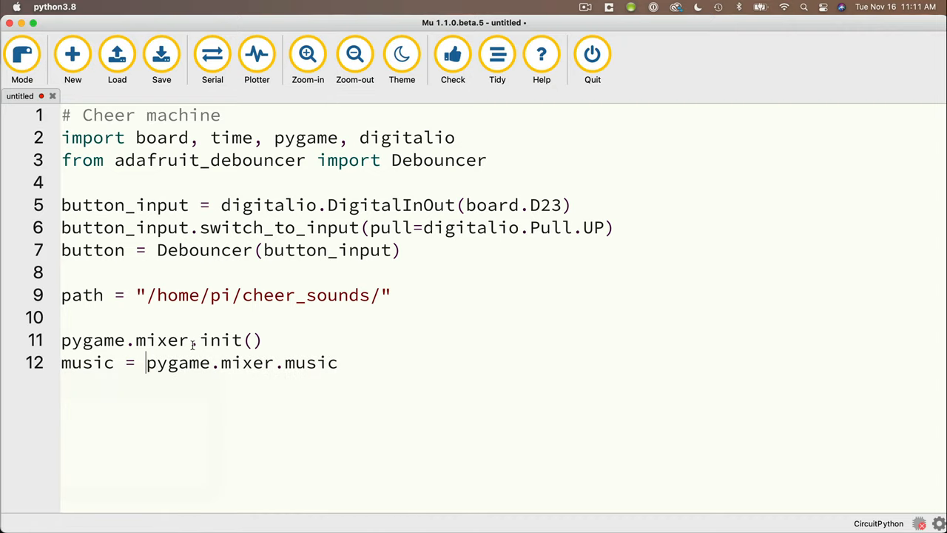
{"action": "type", "text": "# saves from typing 3 word"}
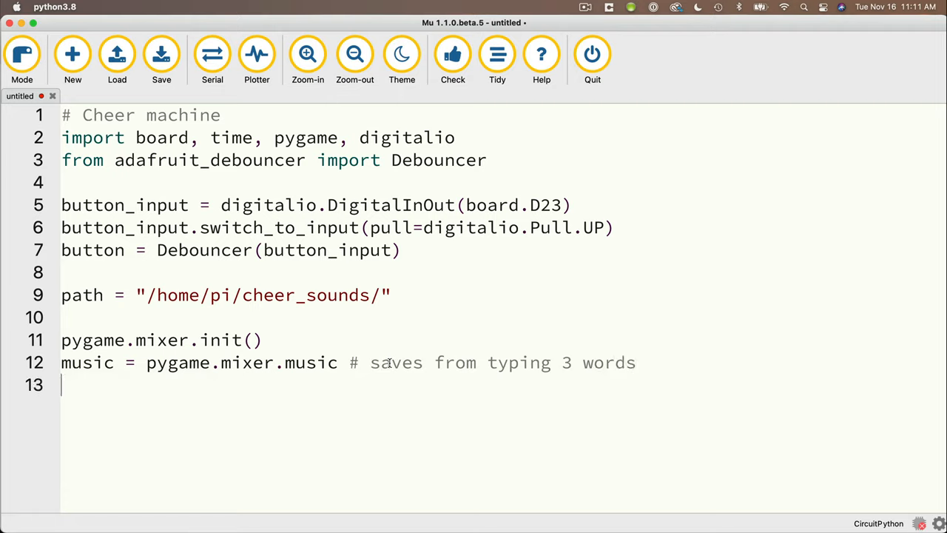
{"action": "type", "text": "speaker_volume = 0.5"}
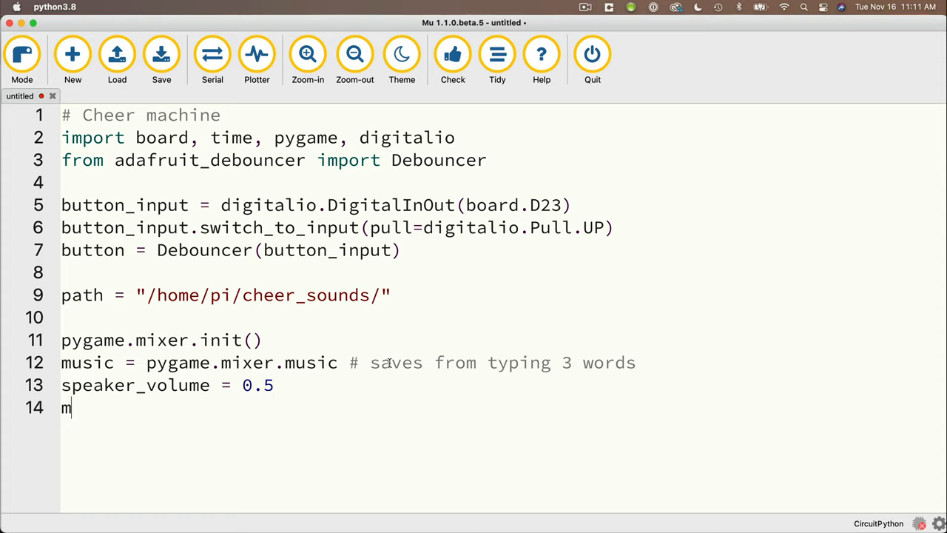
{"action": "type", "text": "usic.set_volume("}
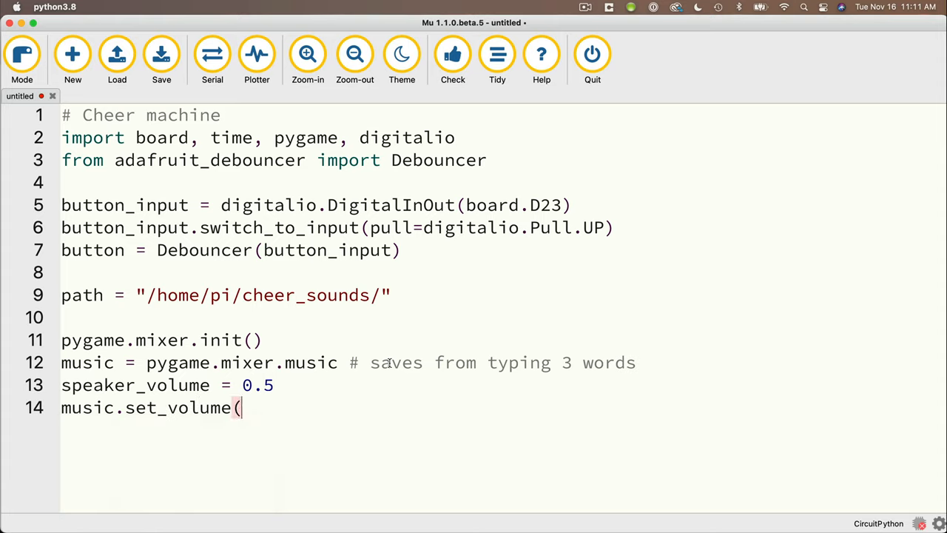
{"action": "type", "text": "speaker_volume"}
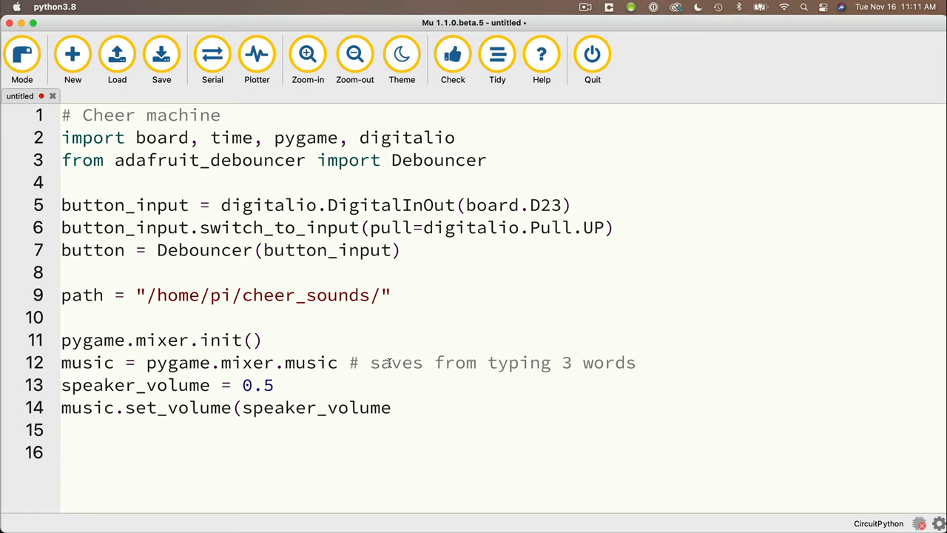
- Add commented counters sound_number = 0 and total_sounds = 6
{"action": "type", "text": "sound_n"}
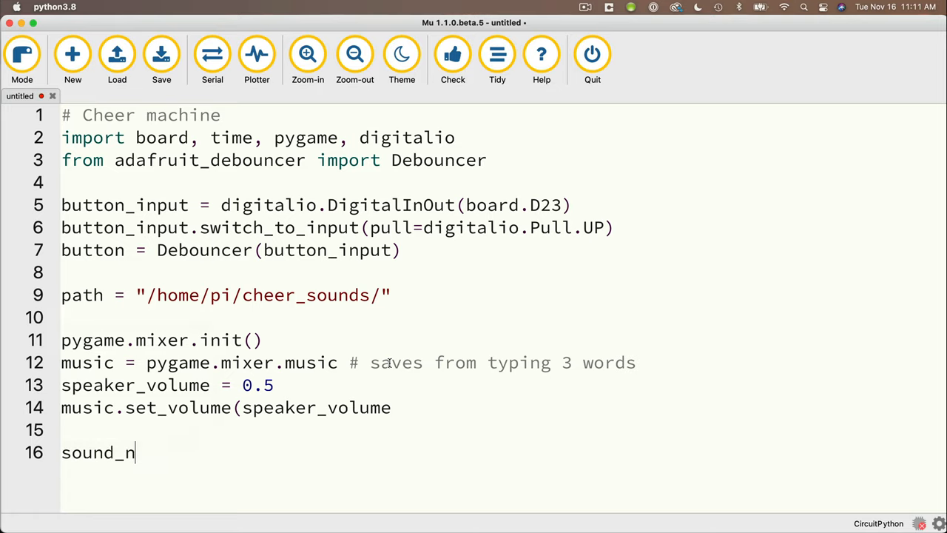
{"action": "type", "text": "umber = 0 # current s"}
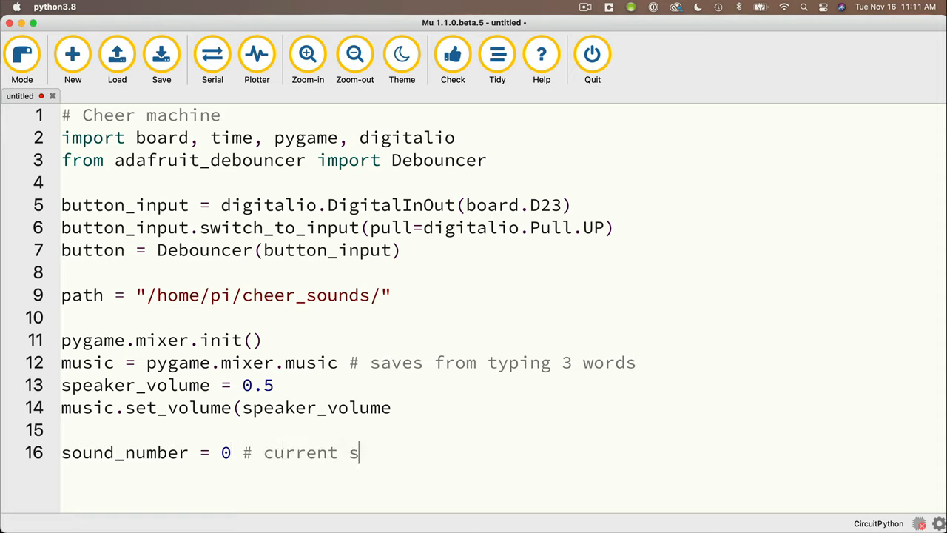
{"action": "type", "text": "ound file number"}
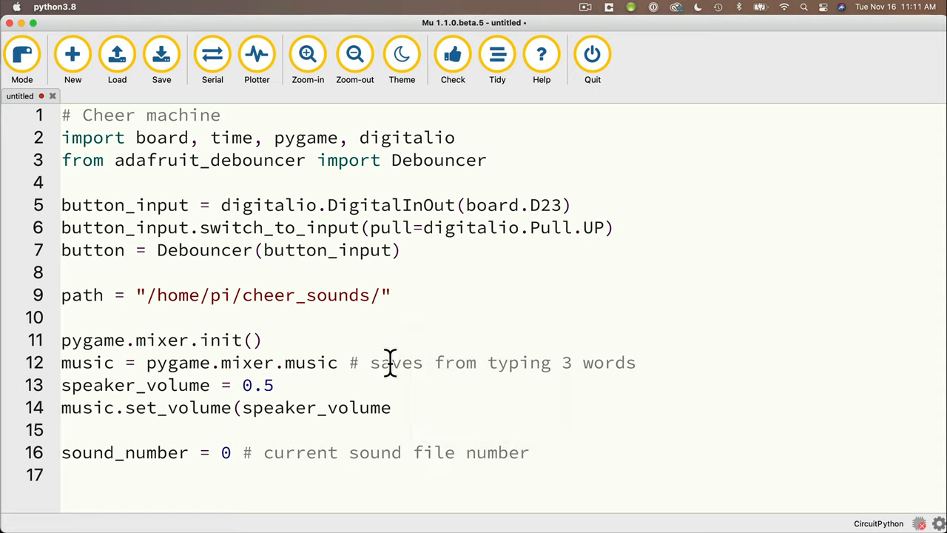
{"action": "type", "text": "total_sound"}
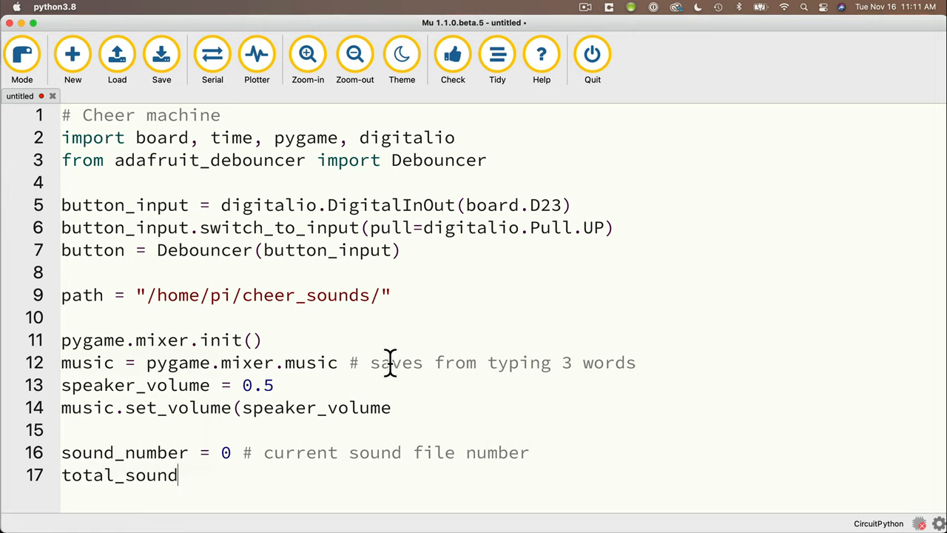
{"action": "type", "text": "s = 6 # total number of sounds in our cheer_sounds folder"}
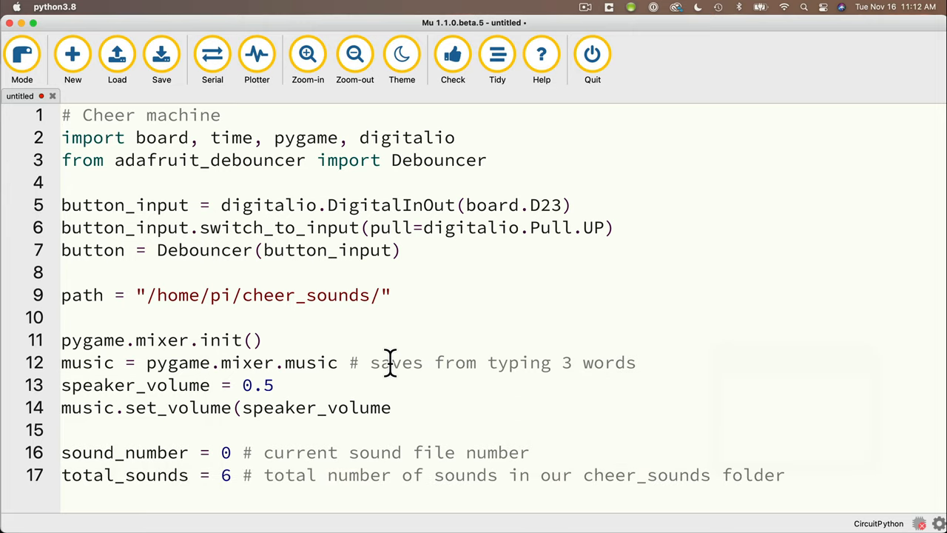
- Add an 'if button.fell:' check commented 'if our button is pressed'
{"action": "scroll", "scroll_direction": "down", "scroll_amount": 3}
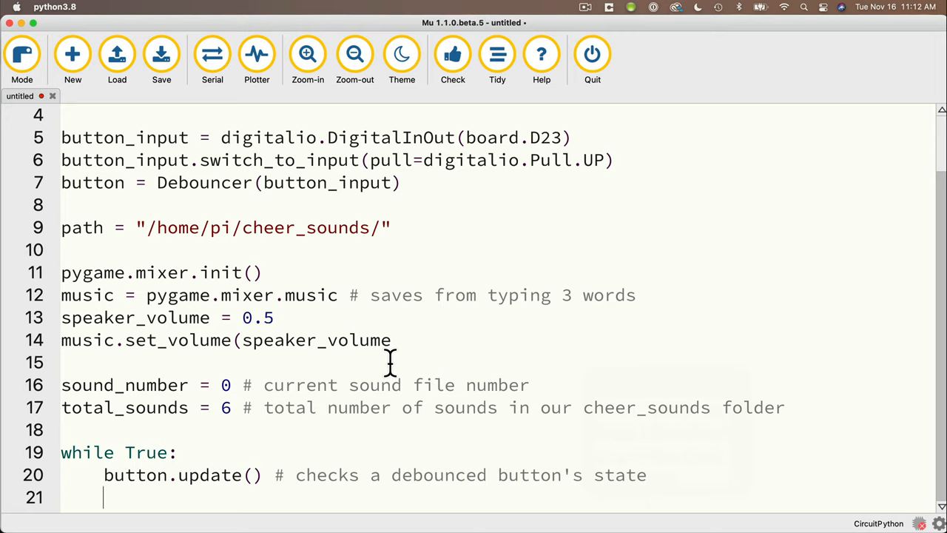
{"action": "type", "text": "if button.fell: #"}
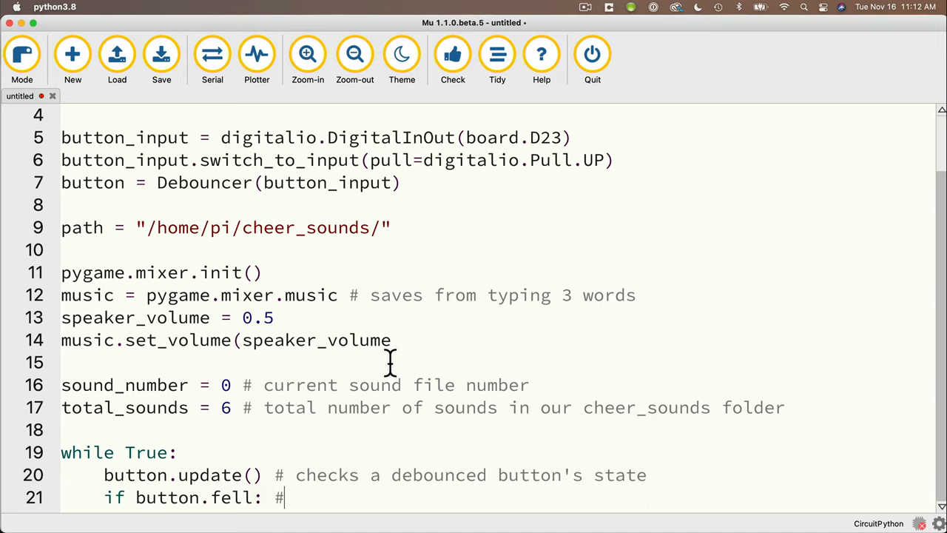
{"action": "type", "text": "if our button is pressed"}
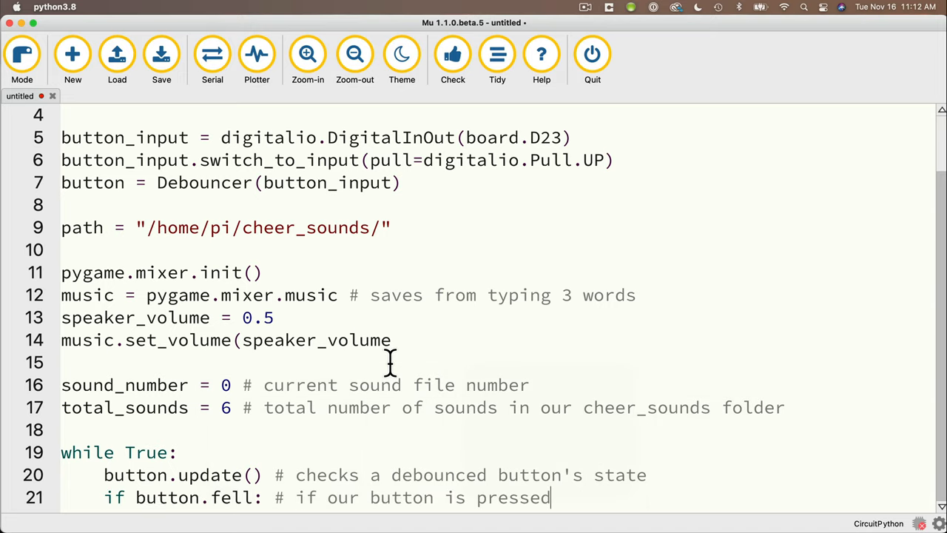
- Call music.stop() when music.get_busy() == True, then begin an else: branch
{"action": "scroll", "scroll_direction": "down", "scroll_amount": 3}
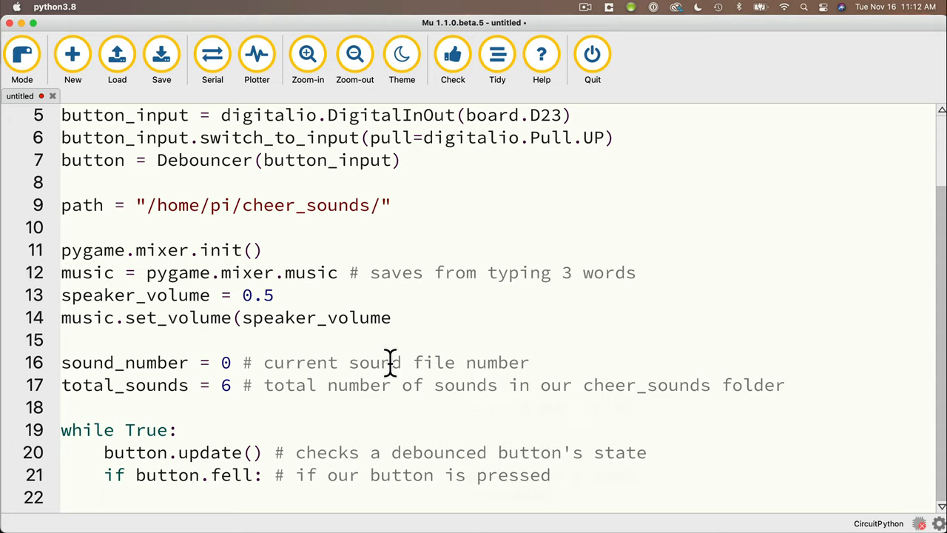
{"action": "type", "text": "if music.get_bus"}
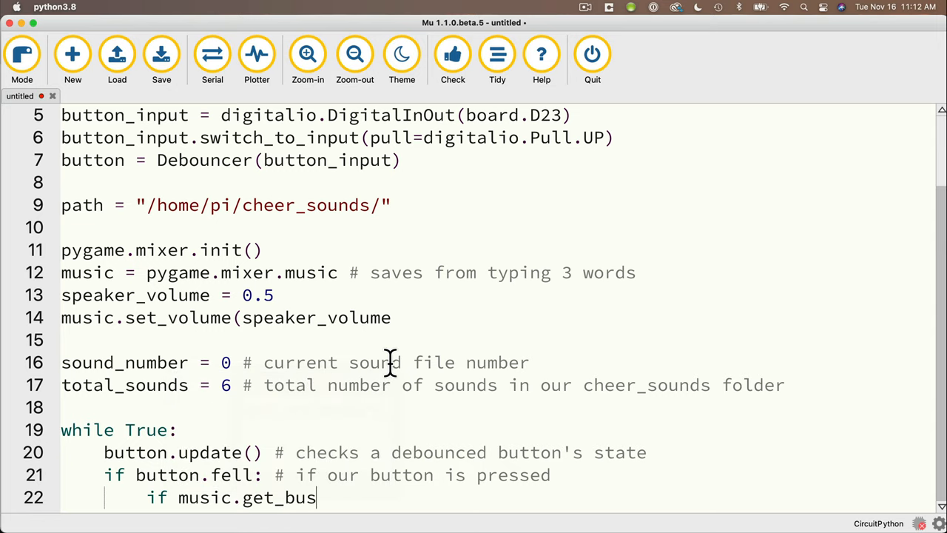
{"action": "type", "text": "y() == Tru"}
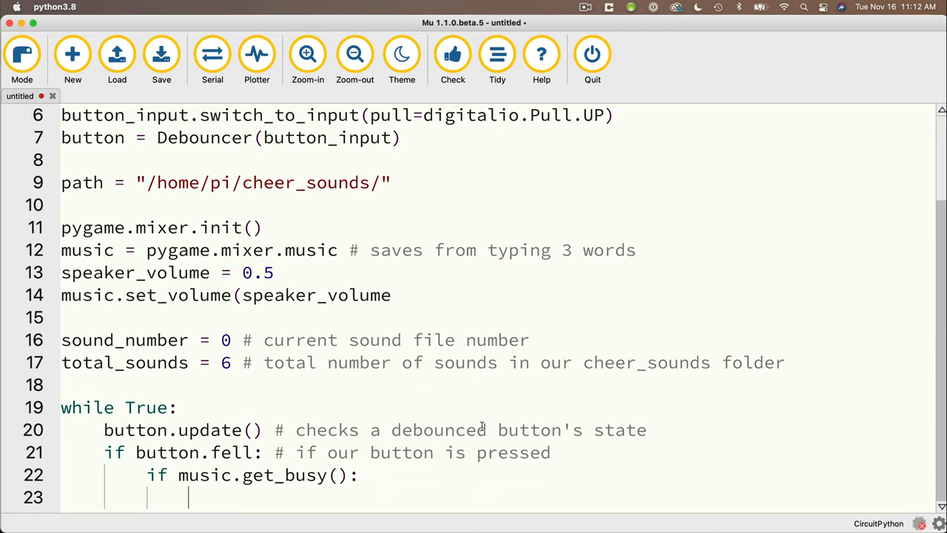
{"action": "type", "text": "music.stop("}
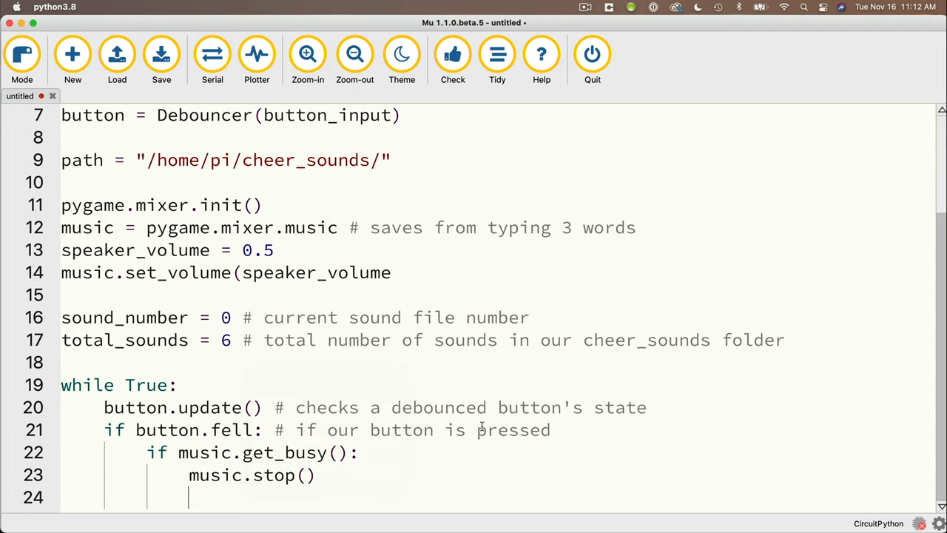
{"action": "type", "text": "else:"}
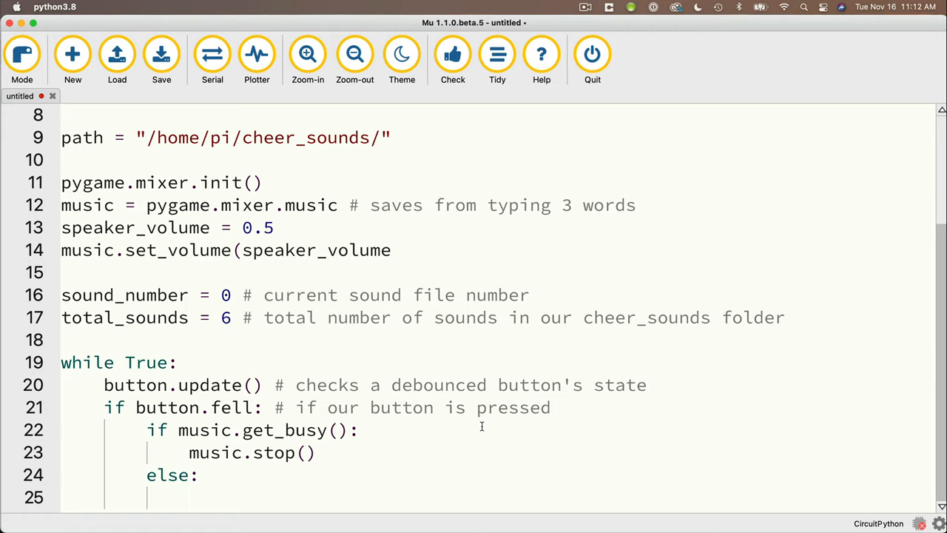
- Load and play path + "sound{}.mp3".format(sound_number), increment sound_number, and reset it to 0 at total_sounds
{"action": "type", "text": "music.load"}
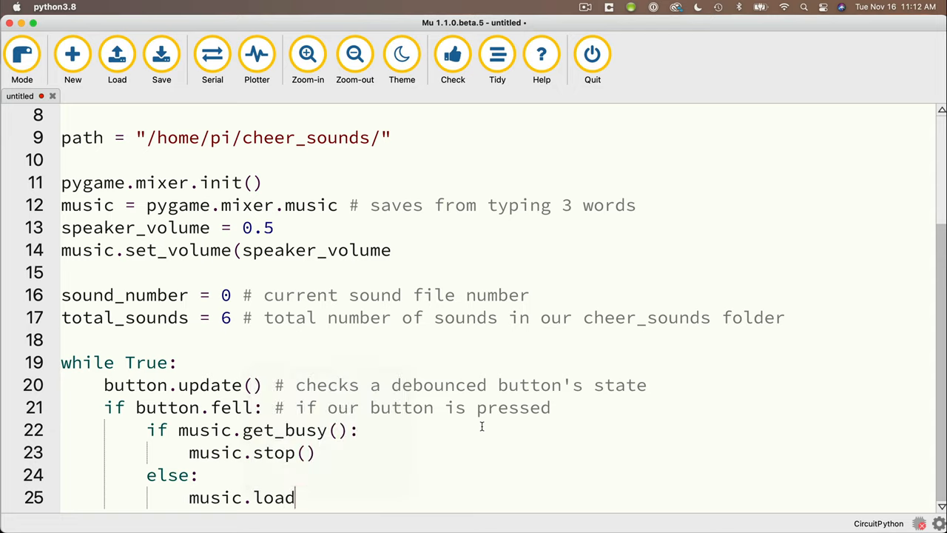
{"action": "type", "text": "(path +"}
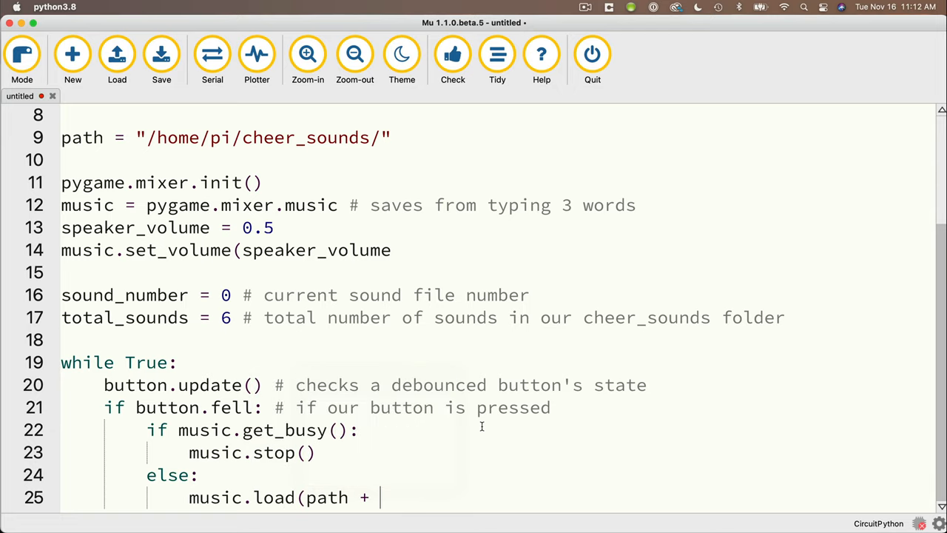
{"action": "type", "text": "\"\""}
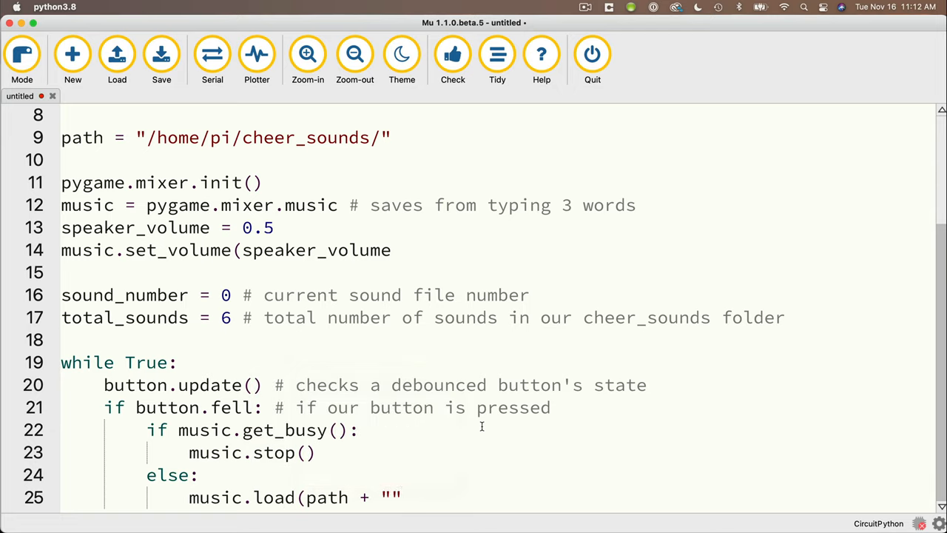
{"action": "type", "text": "sound{"}
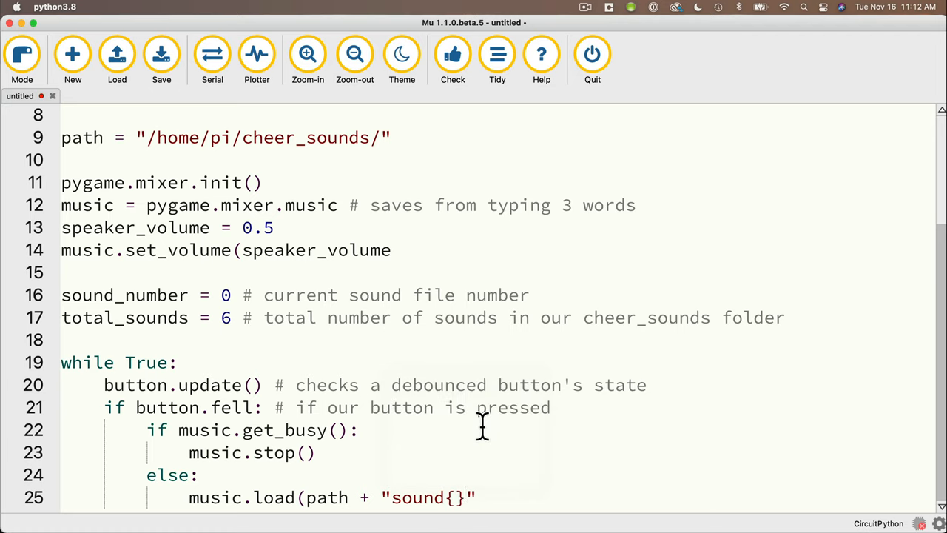
{"action": "type", "text": ".mp3"}
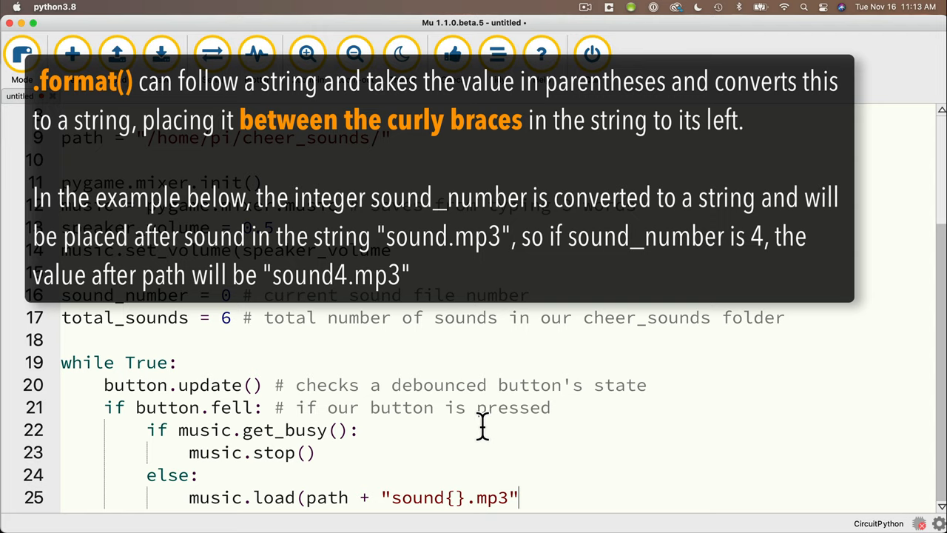
{"action": "type", "text": "."}
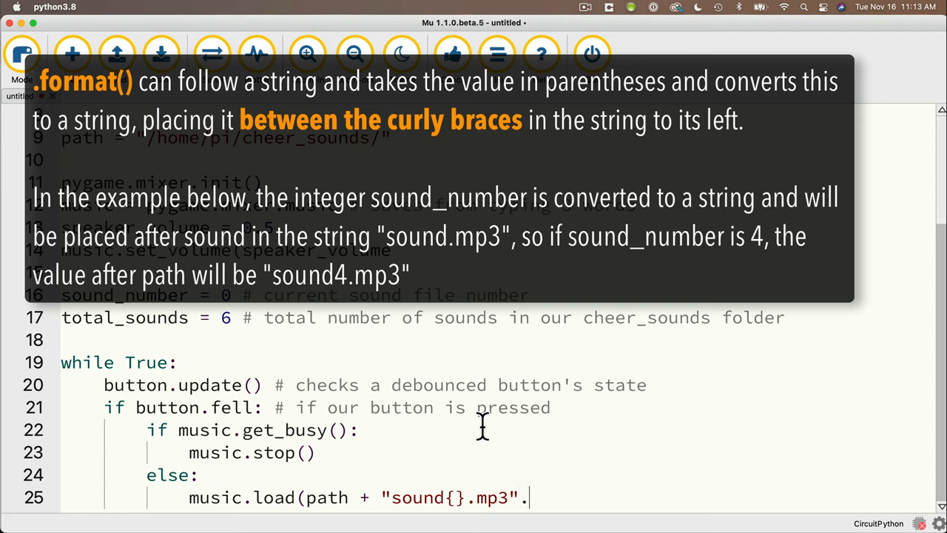
{"action": "type", "text": "format("}
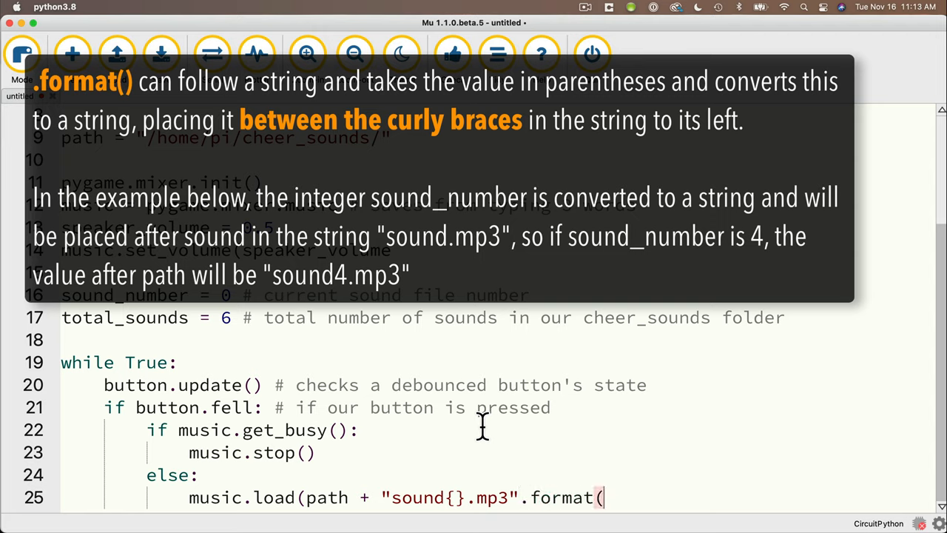
{"action": "type", "text": "sound_number"}
{"action": "type", "text": "music.play("}
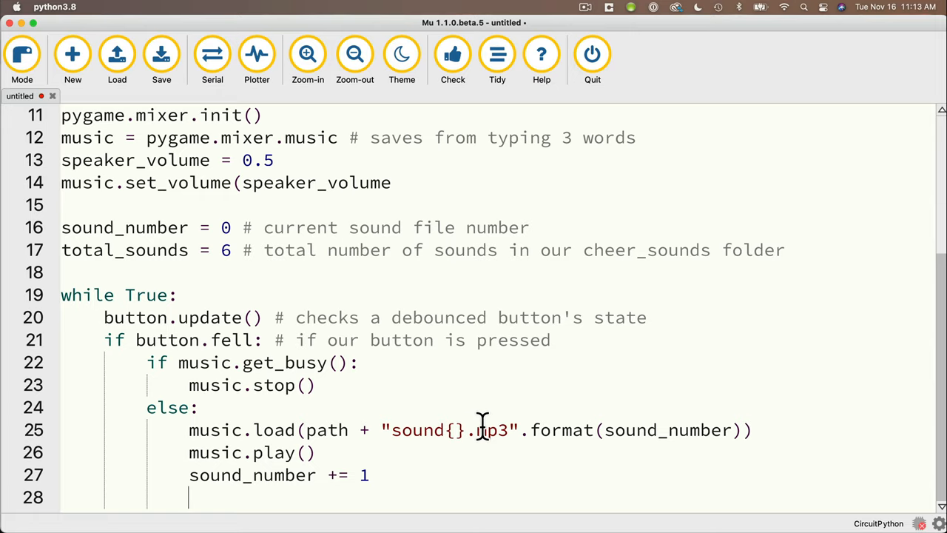
{"action": "type", "text": "if sound_number >= total_sounds:"}
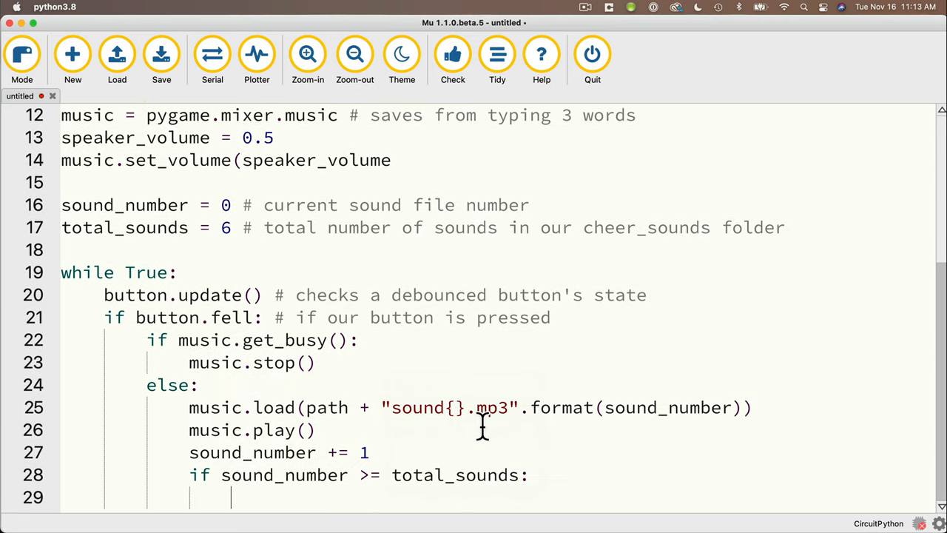
{"action": "type", "text": "sound_number = 0"}
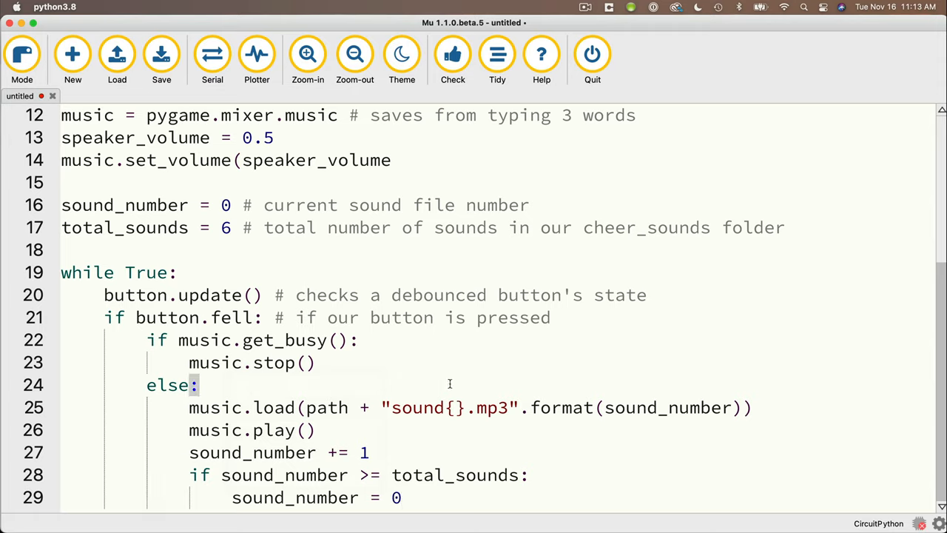
- Add print("playing: " + "sound{}.mp3".format(sound_number)) above the music.load line
{"action": "type", "text": "print(\""}
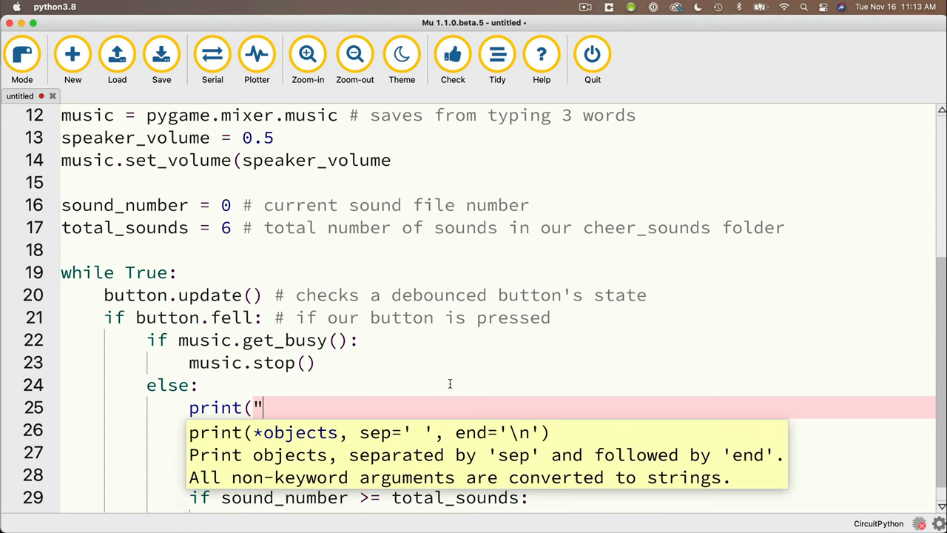
{"action": "type", "text": "playing:"}
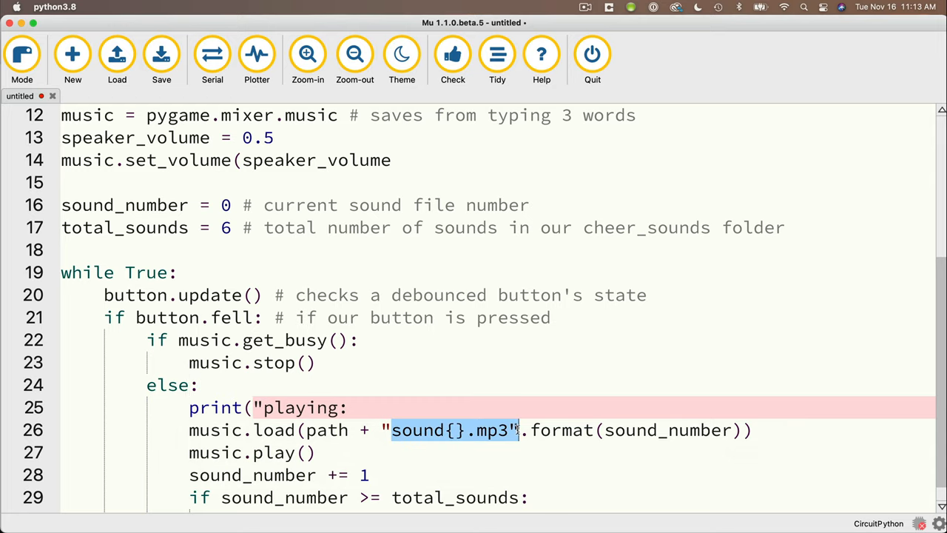
{"action": "left_click_drag", "start_coordinate": [520, 430], "coordinate": [738, 430]}
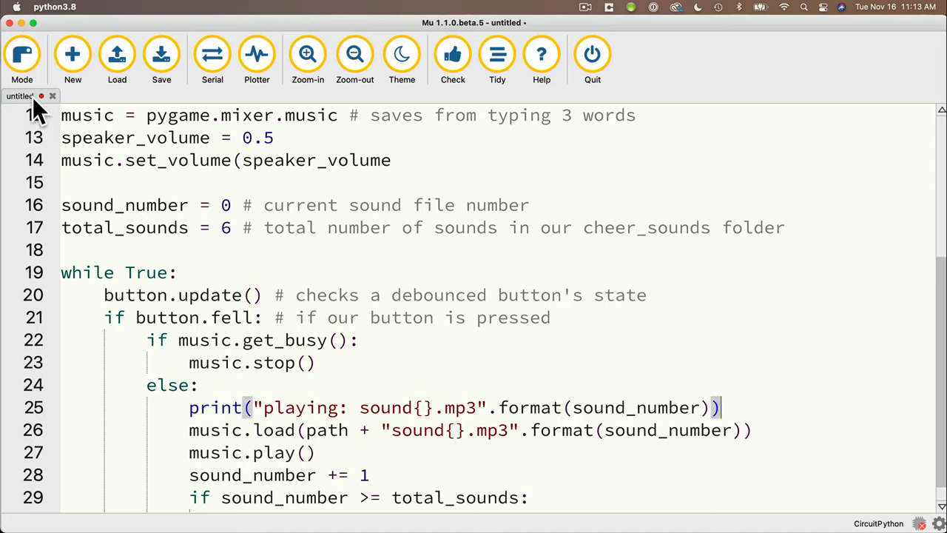
{"action": "left_click", "coordinate": [161, 55]}
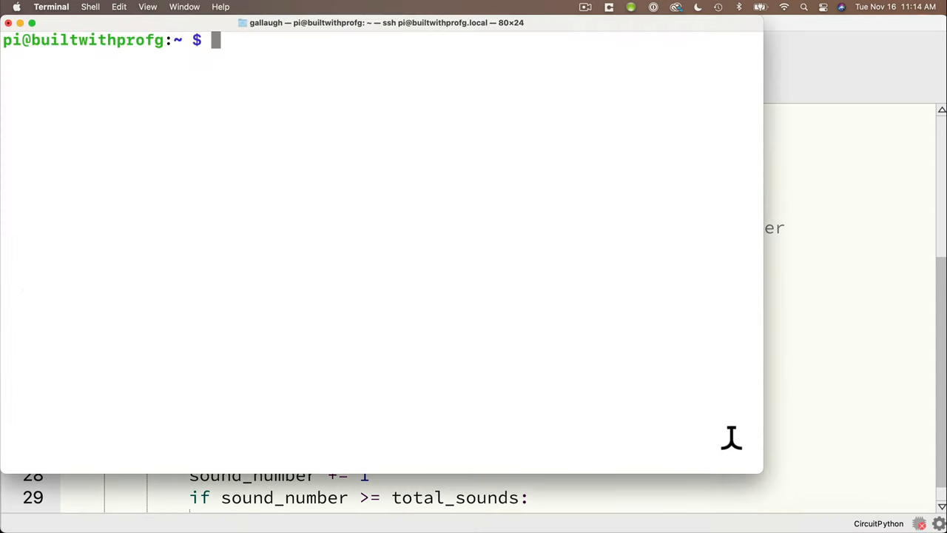
{"action": "mouse_move", "coordinate": [675, 414]}
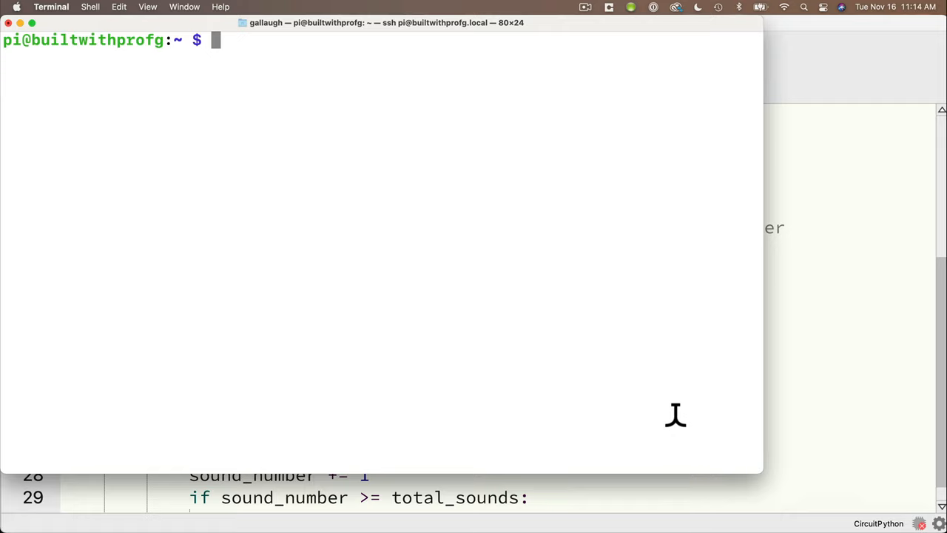
- Run python cheer_machine.py on the Pi, which fails with a SyntaxError at line 16
{"action": "type", "text": "python"}
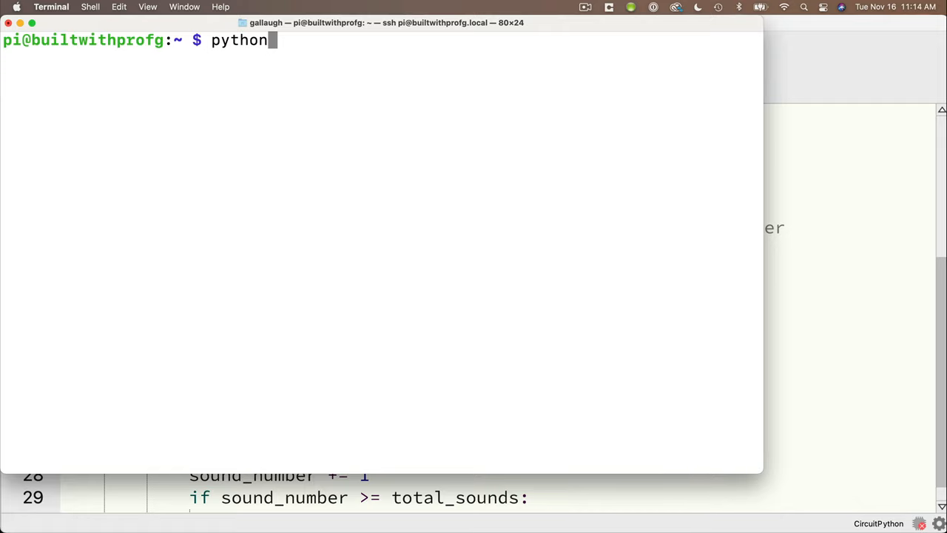
{"action": "type", "text": "cheer_"}
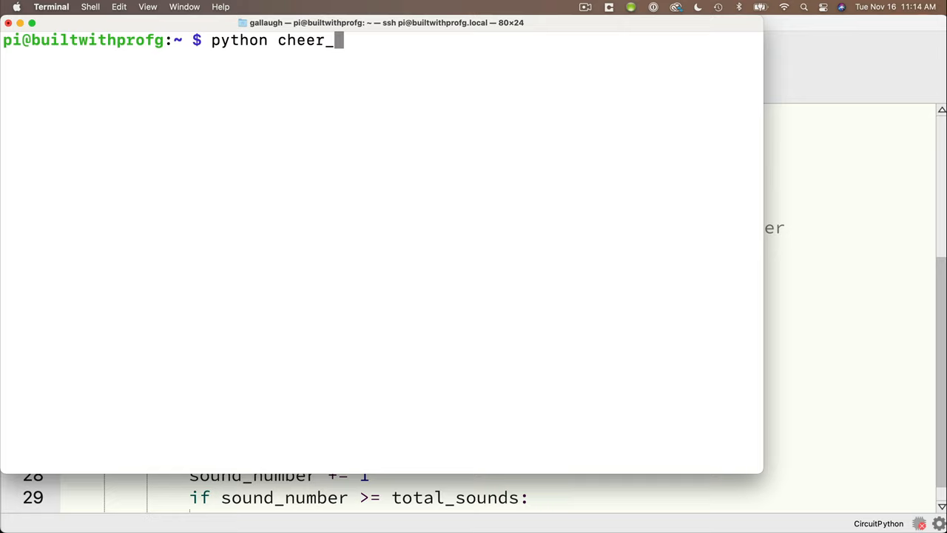
{"action": "type", "text": "m"}
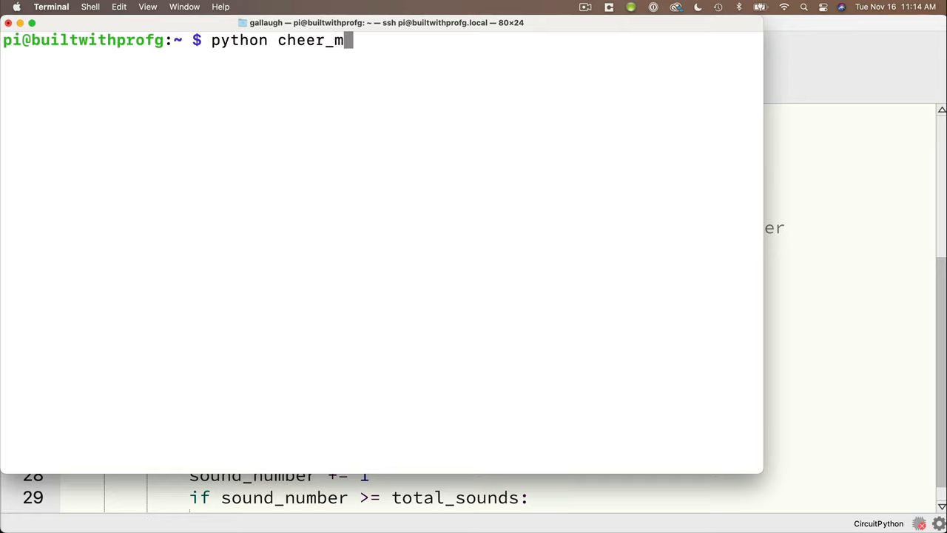
{"action": "type", "text": "achine.py"}
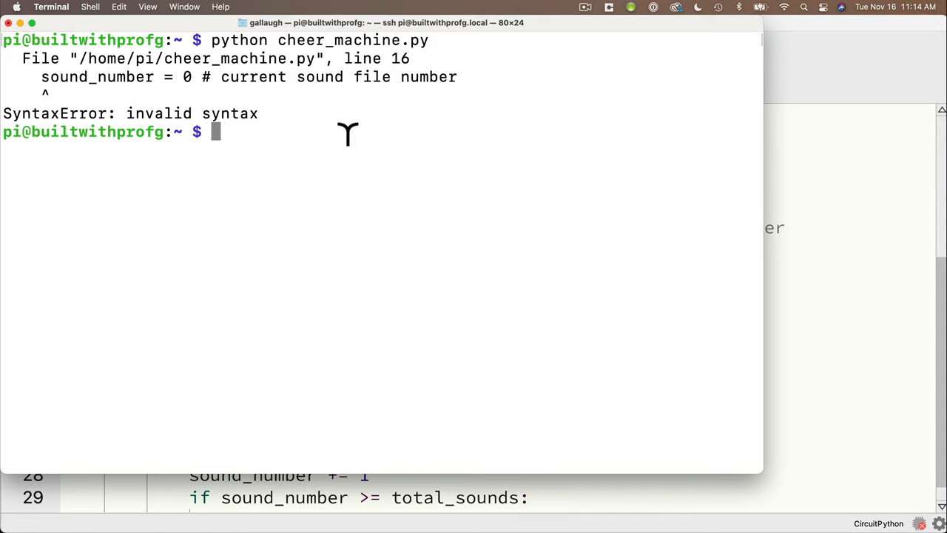
{"action": "mouse_move", "coordinate": [318, 77]}
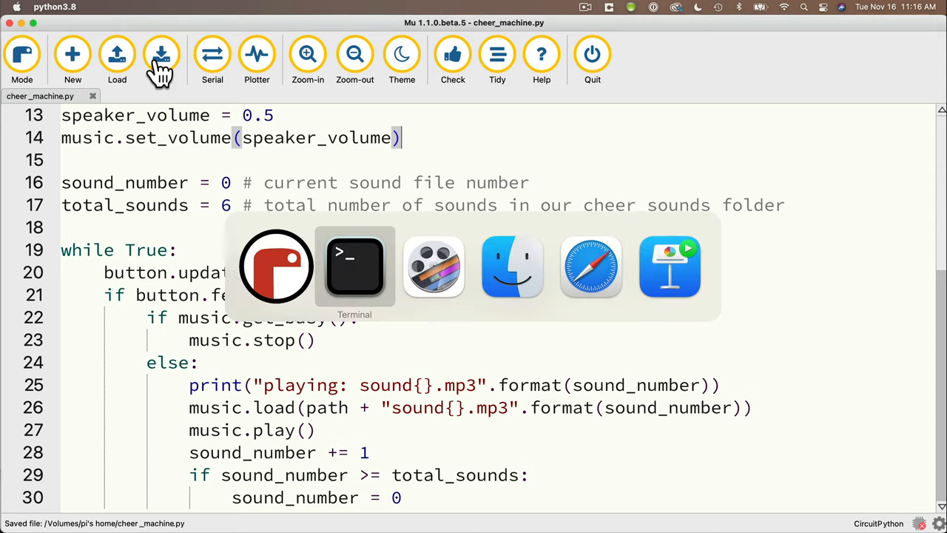
- Close the parenthesis on music.set_volume(speaker_volume), save, and rerun cheer_machine.py
{"action": "left_click", "coordinate": [353, 267]}
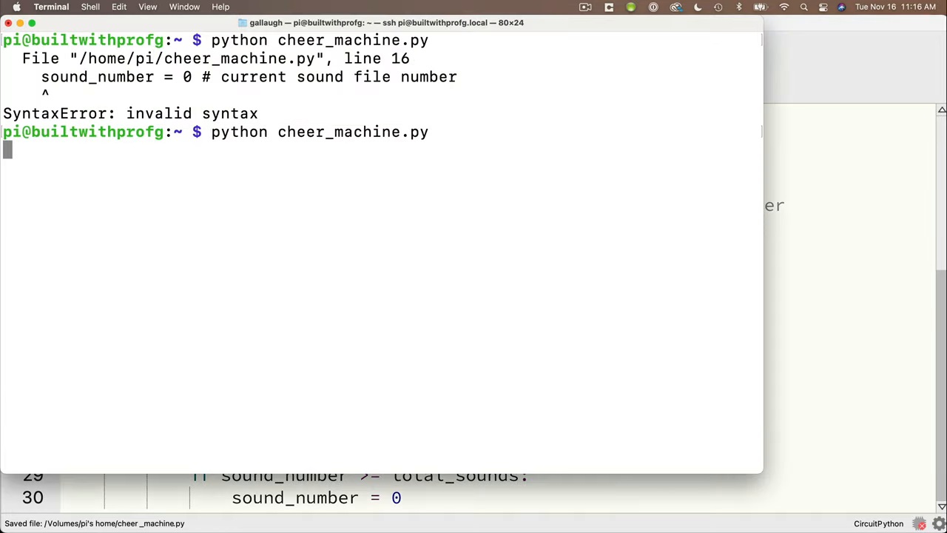